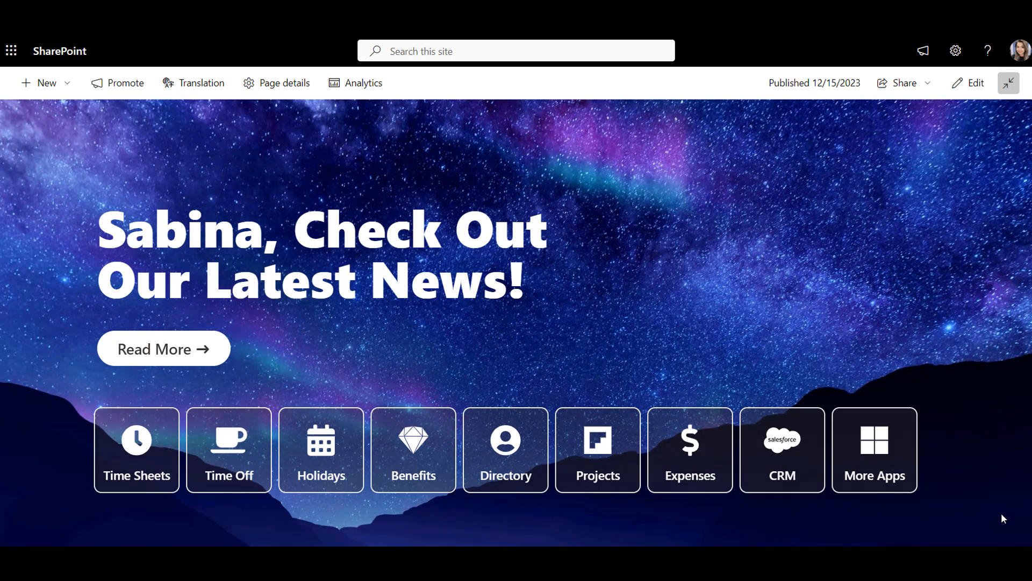
# - Scroll the green intranet home down to the Forms & Calendar section with the December 2023 calendar
pyautogui.scroll(-3)
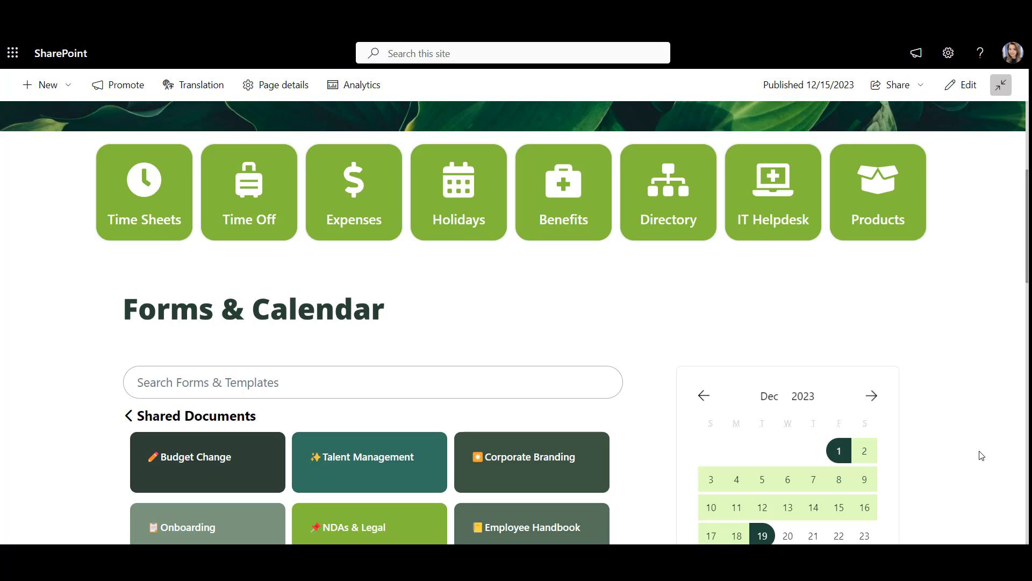
pyautogui.scroll(-3)
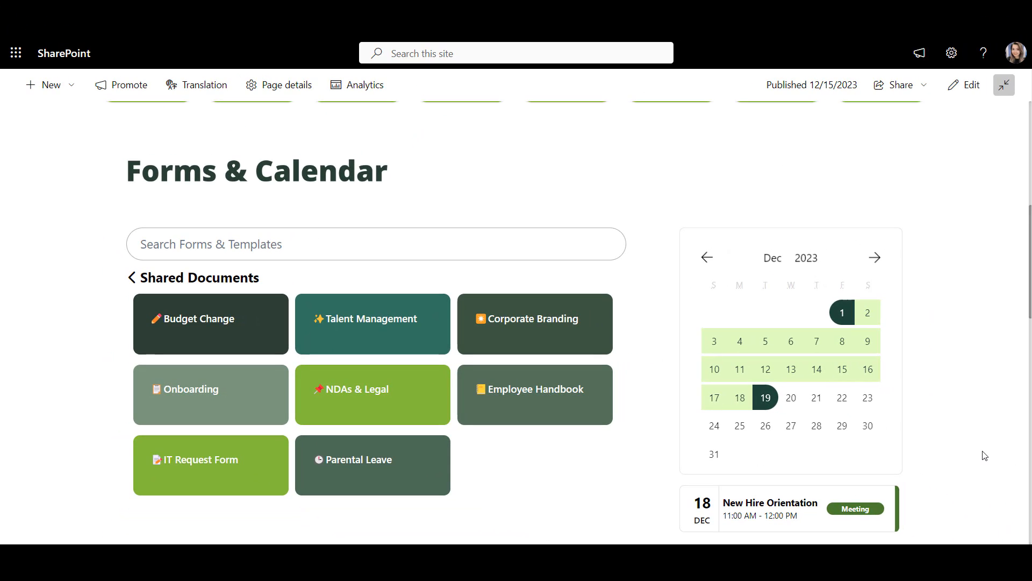
pyautogui.scroll(-3)
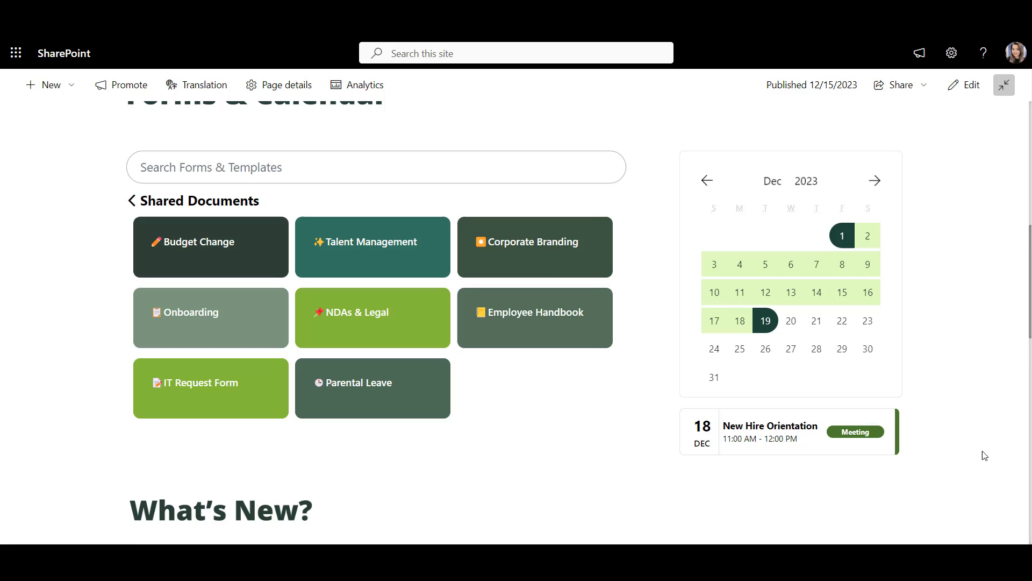
pyautogui.scroll(-3)
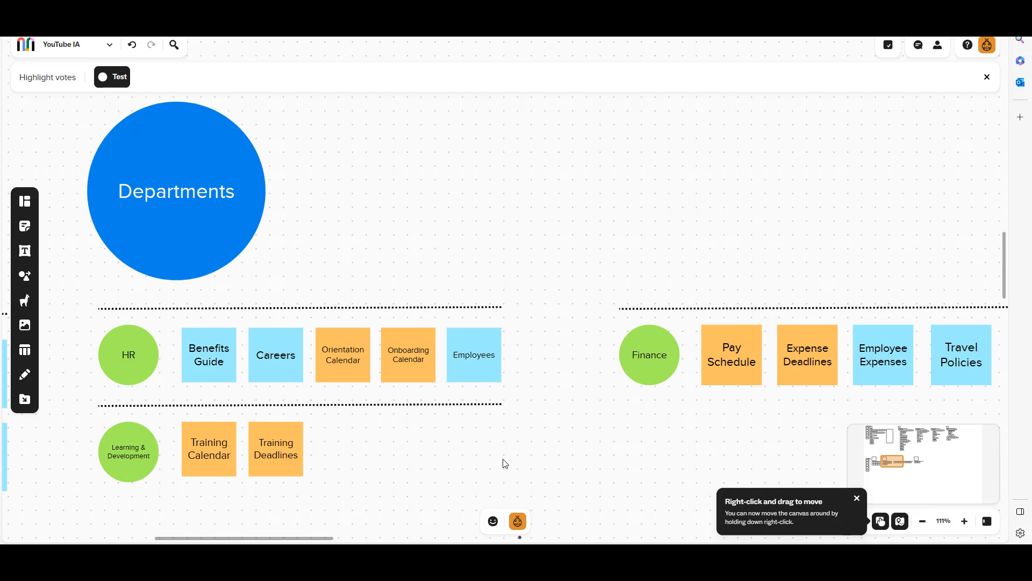
pyautogui.moveTo(495, 454)
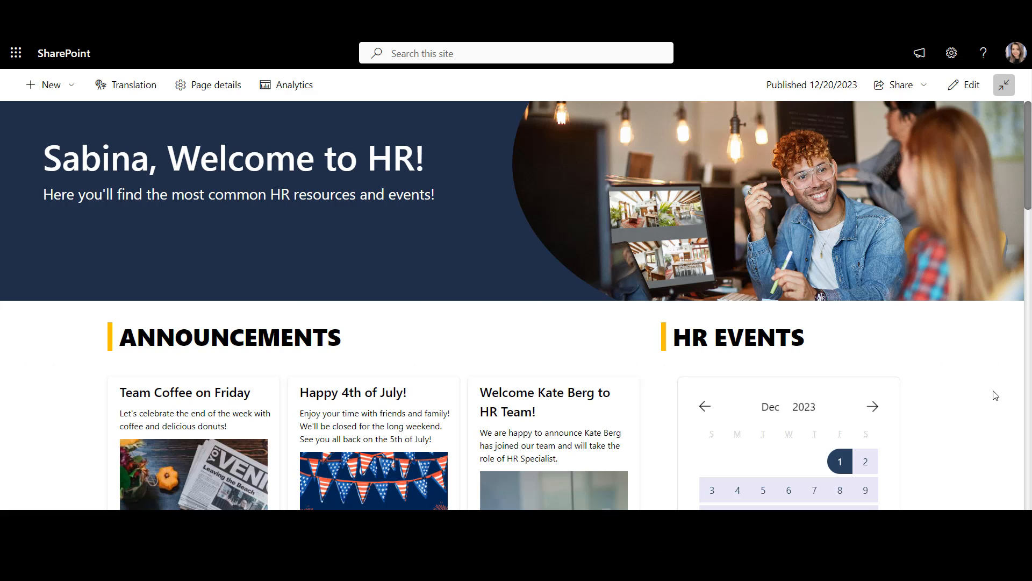
# - Scroll through the HR announcements and the Finance page with its deadlines
pyautogui.scroll(-3)
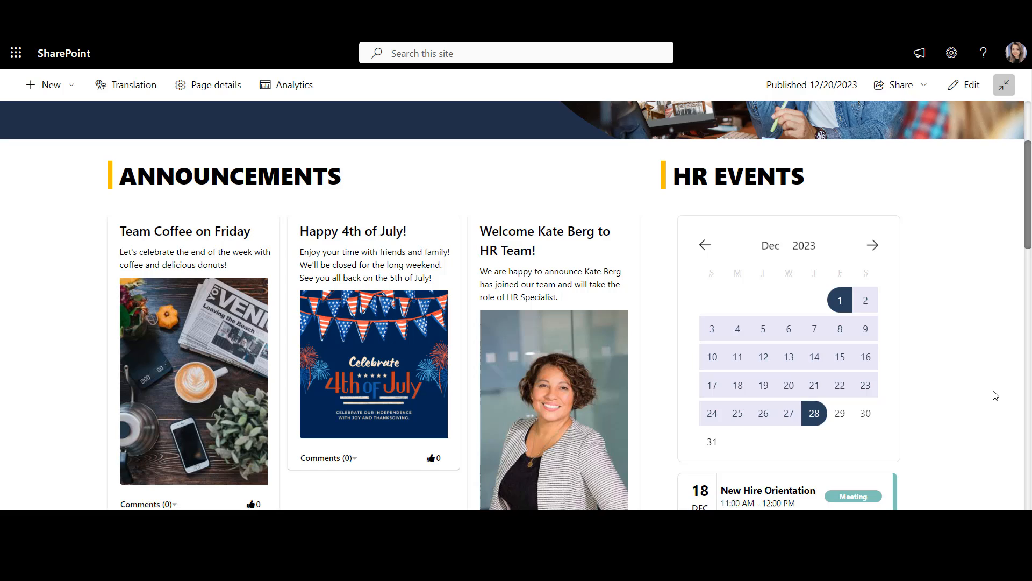
pyautogui.scroll(-3)
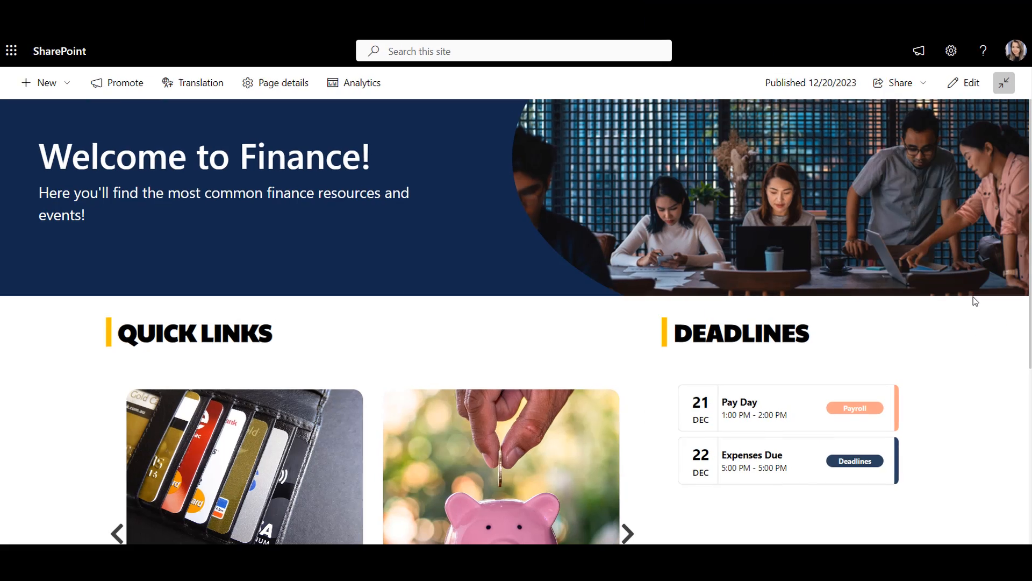
pyautogui.scroll(-3)
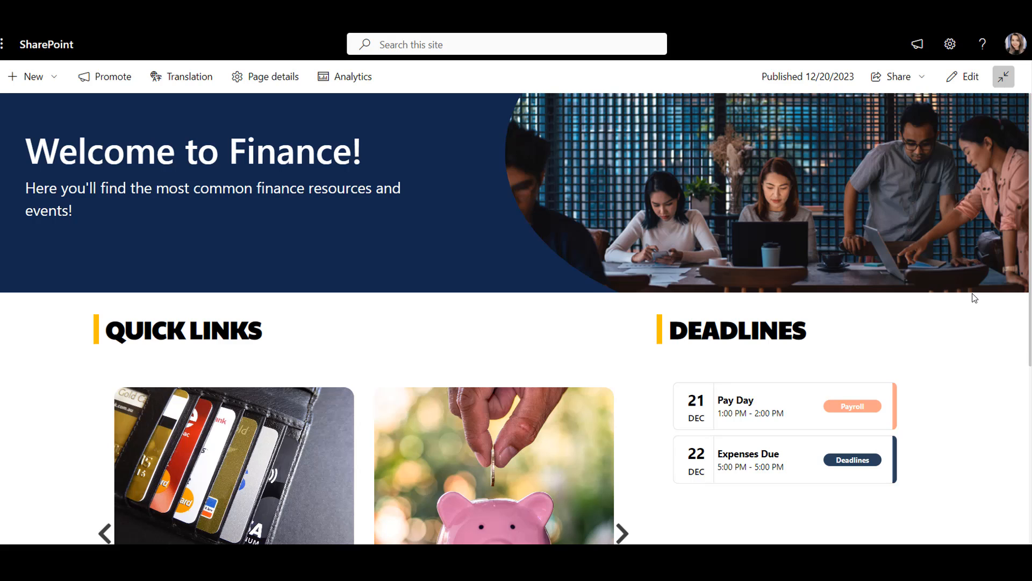
pyautogui.scroll(-3)
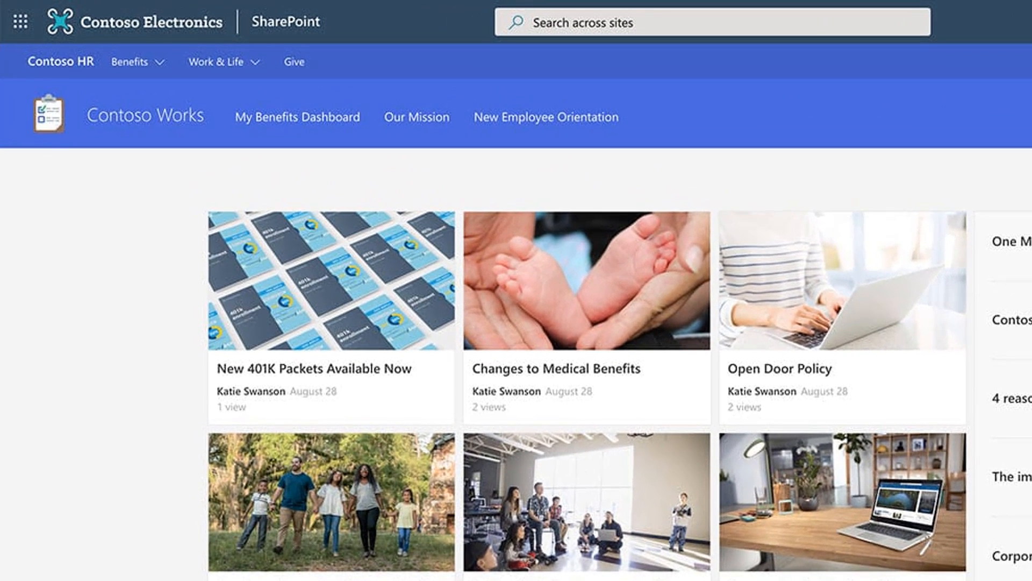
# - Show the Contoso HR sample hub and scroll to its U.S. corporate holidays section
pyautogui.click(60, 61)
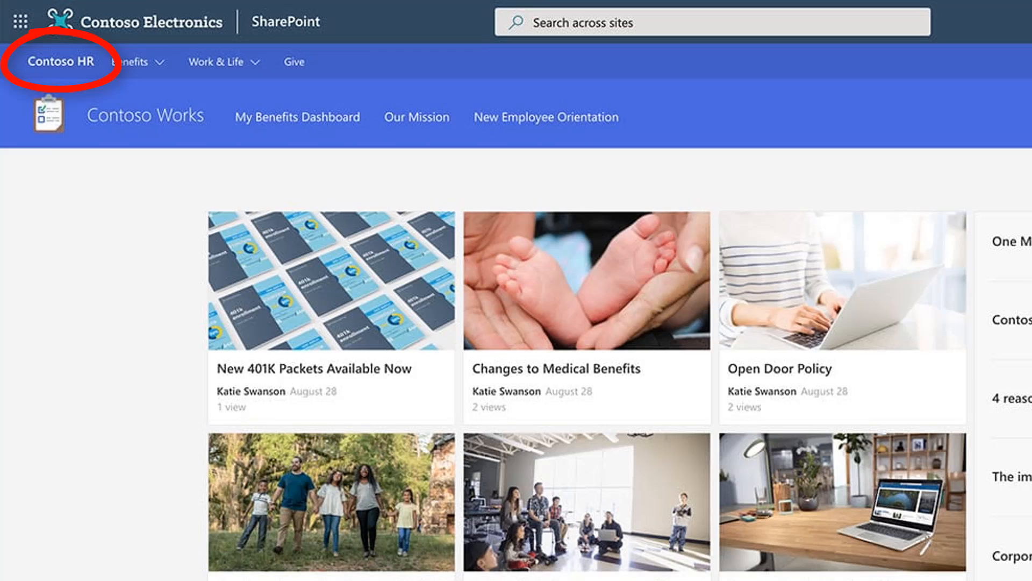
pyautogui.scroll(-3)
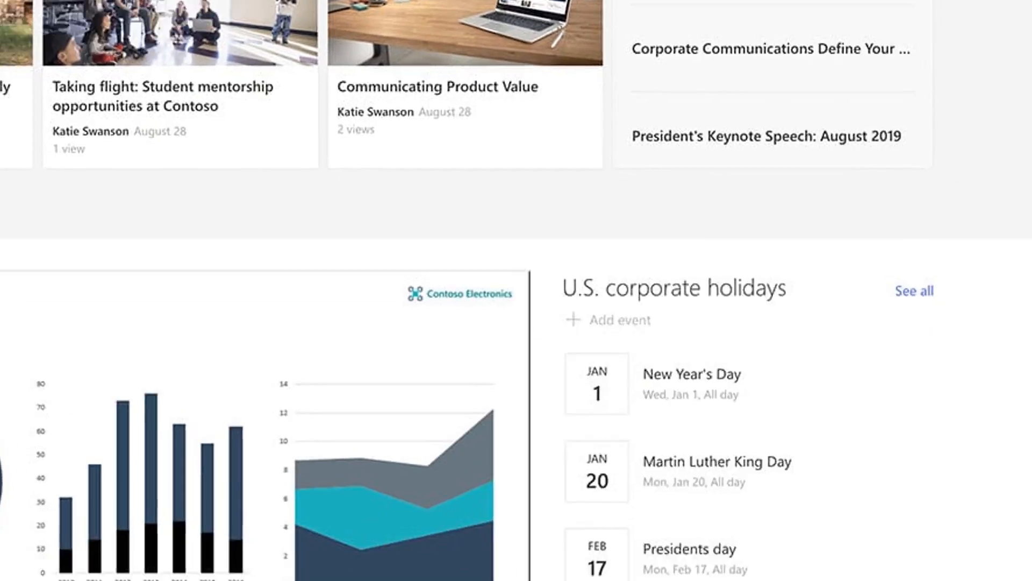
pyautogui.scroll(-3)
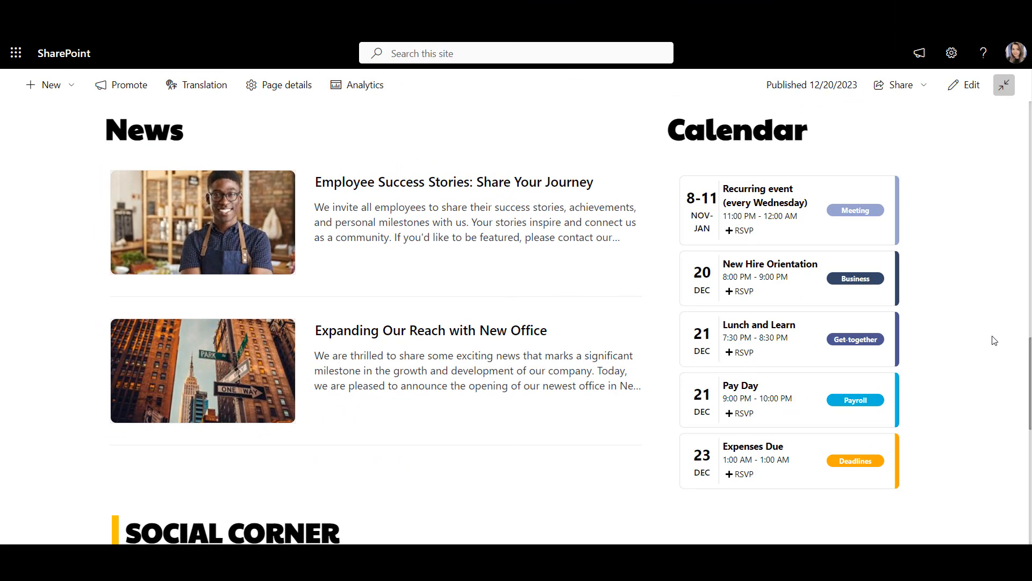
# - In edit mode, select the Calendar web part and show its settings with RSVP tracking enabled
pyautogui.scroll(-3)
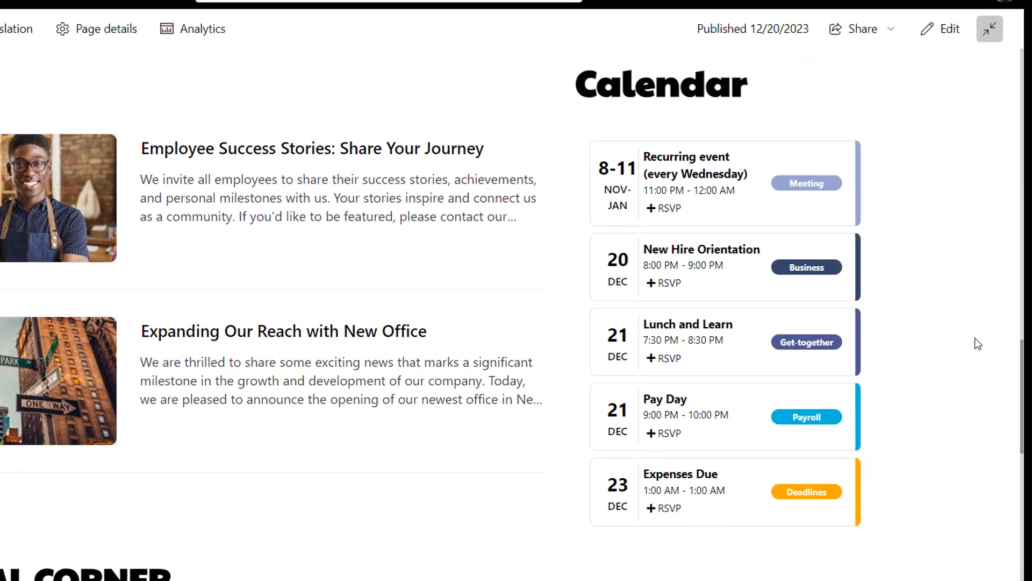
pyautogui.scroll(-3)
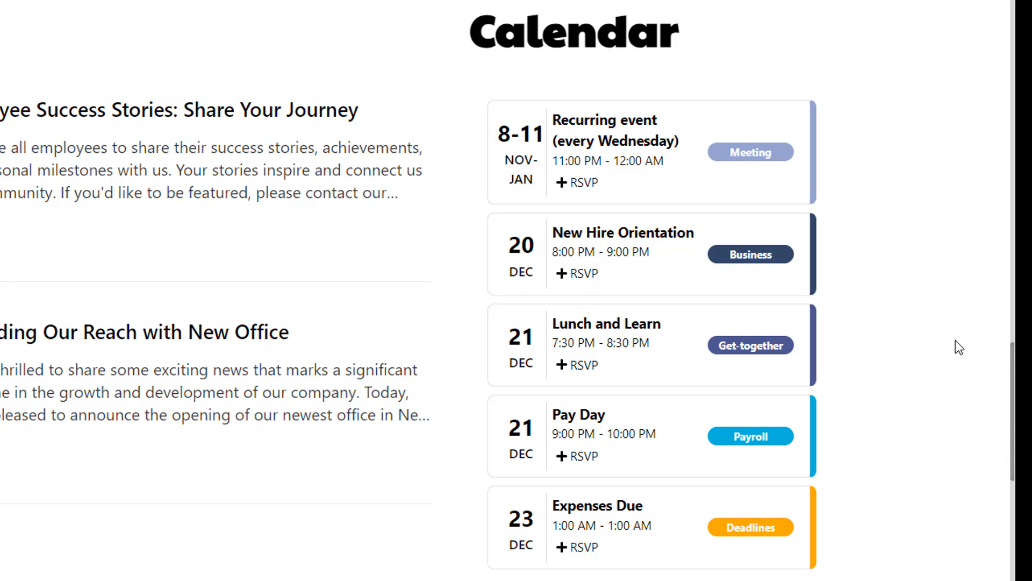
pyautogui.moveTo(996, 435)
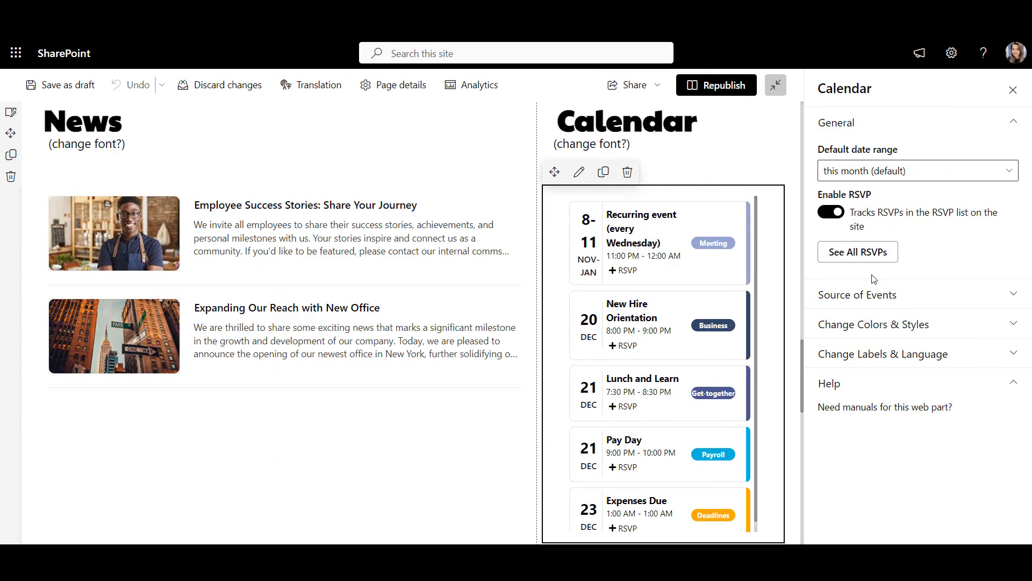
pyautogui.click(858, 294)
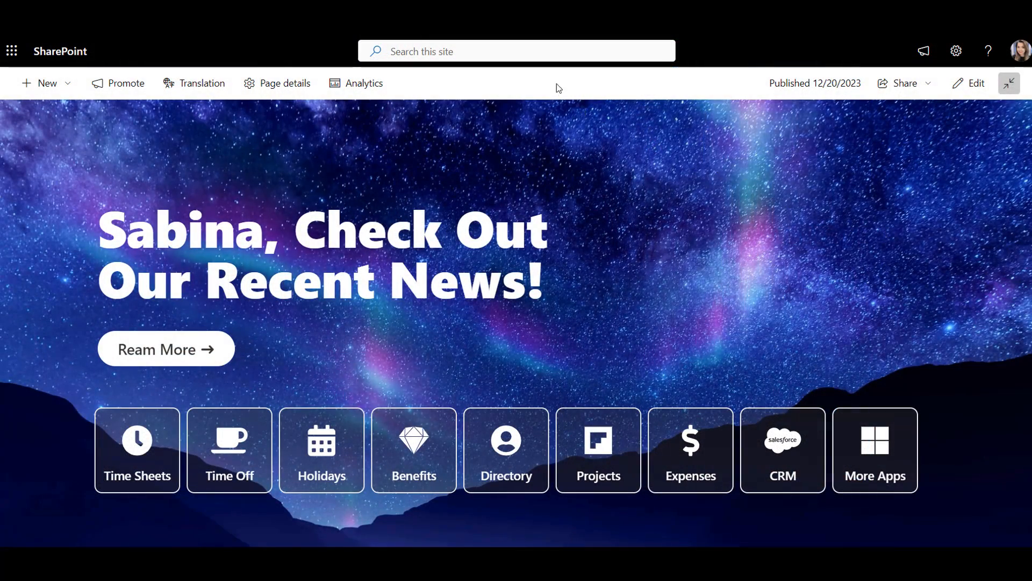
# - Search the site for 'remote access manual' and review results like Setting Up for Remote Access
pyautogui.write('remote access manual')
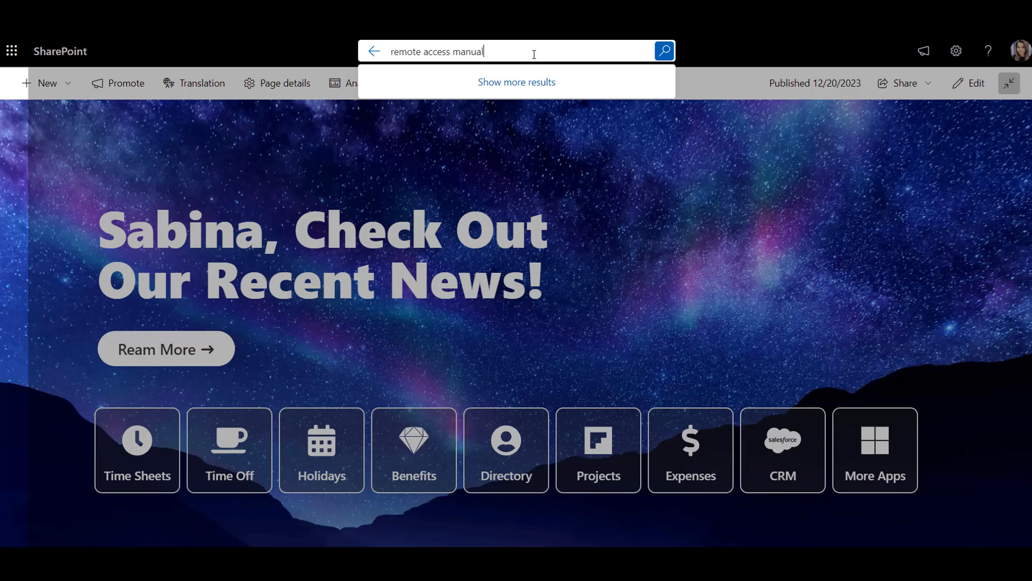
pyautogui.click(516, 81)
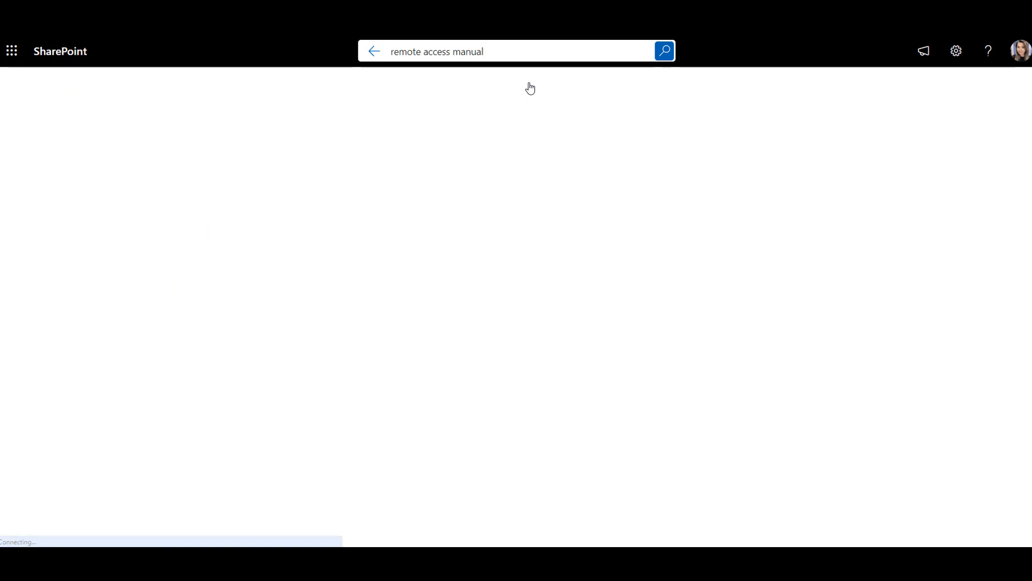
pyautogui.click(664, 50)
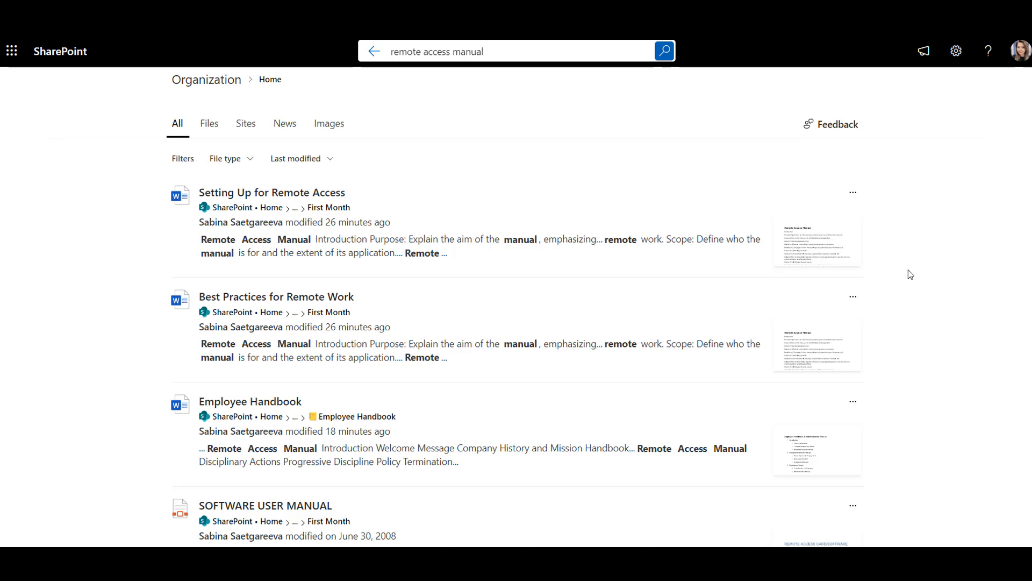
pyautogui.scroll(-3)
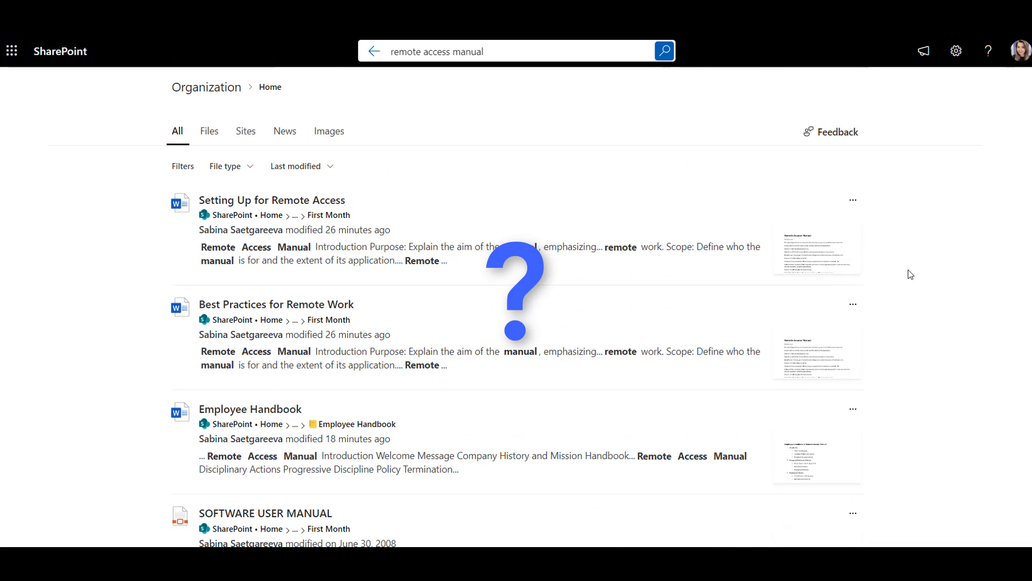
pyautogui.moveTo(918, 302)
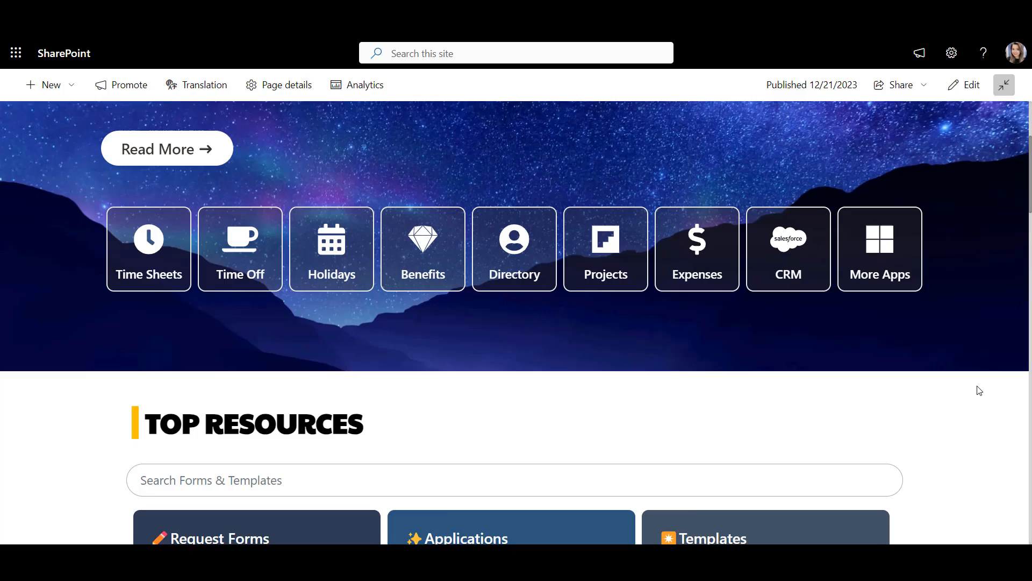
# - From Top Resources, preview the Employee Handbook document showing its policy outline
pyautogui.scroll(-3)
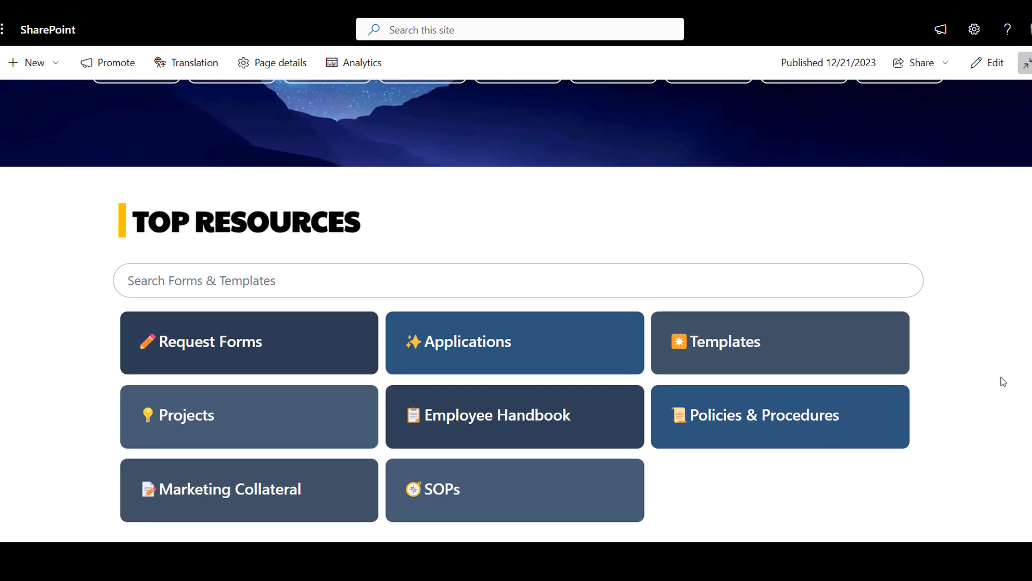
pyautogui.scroll(-3)
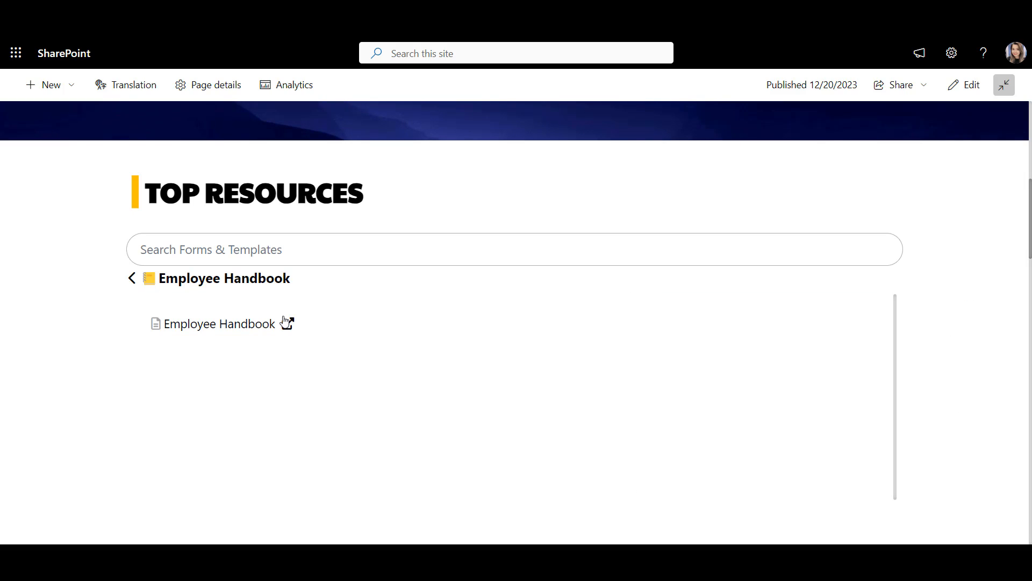
pyautogui.click(219, 324)
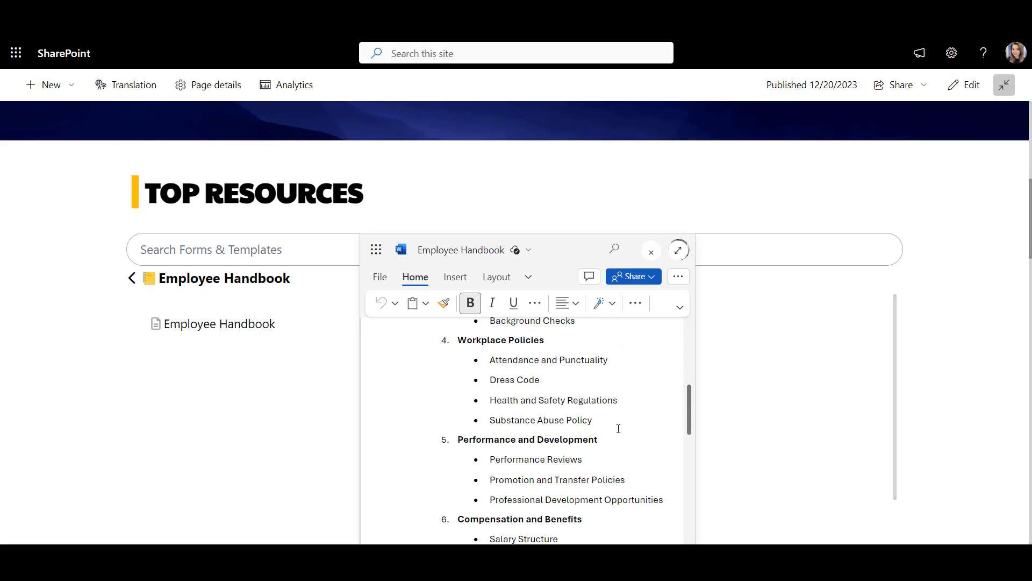
pyautogui.click(650, 251)
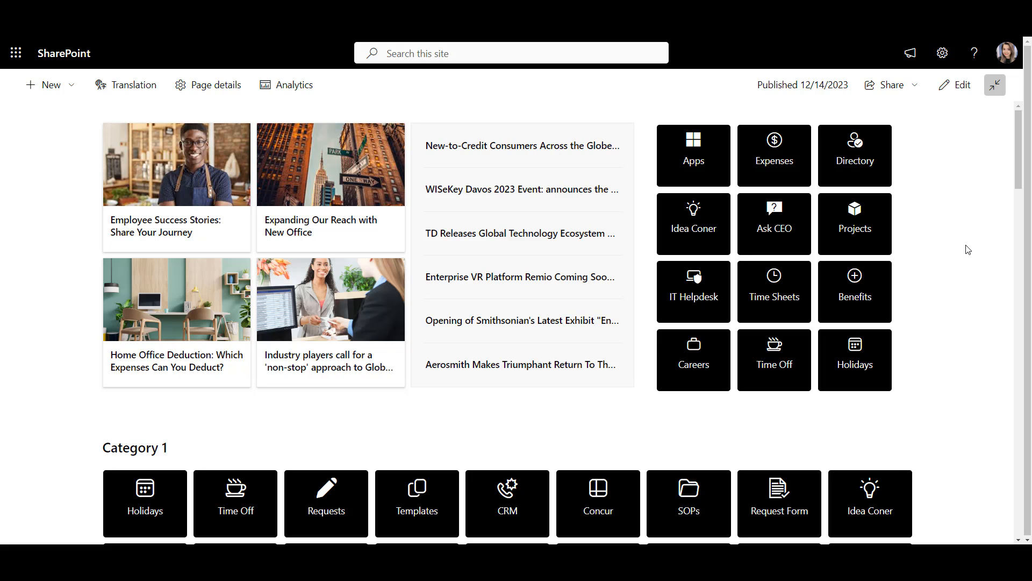
# - Scroll the home page to the quick-links web part with audience-targeting settings shown
pyautogui.scroll(-3)
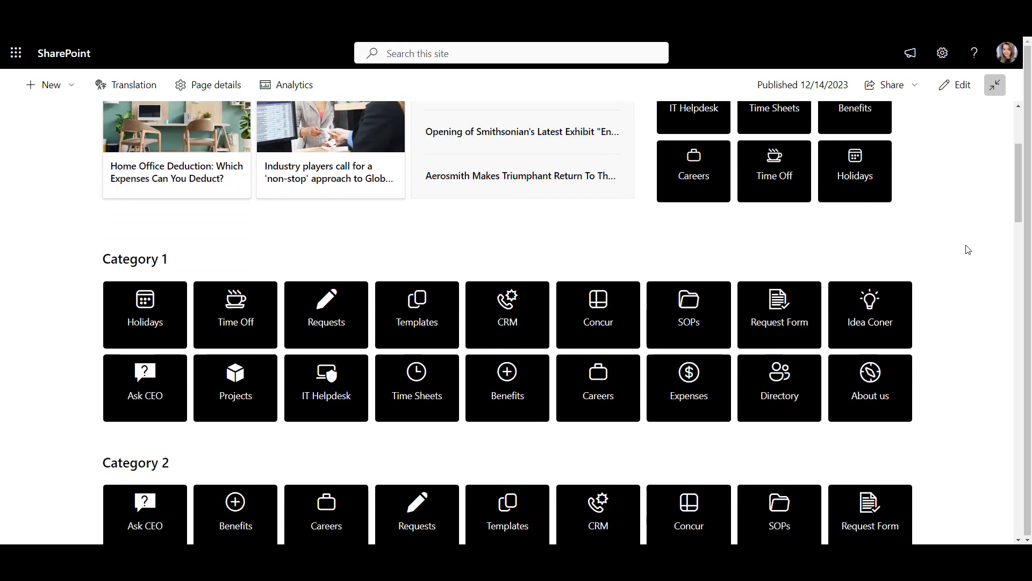
pyautogui.scroll(-3)
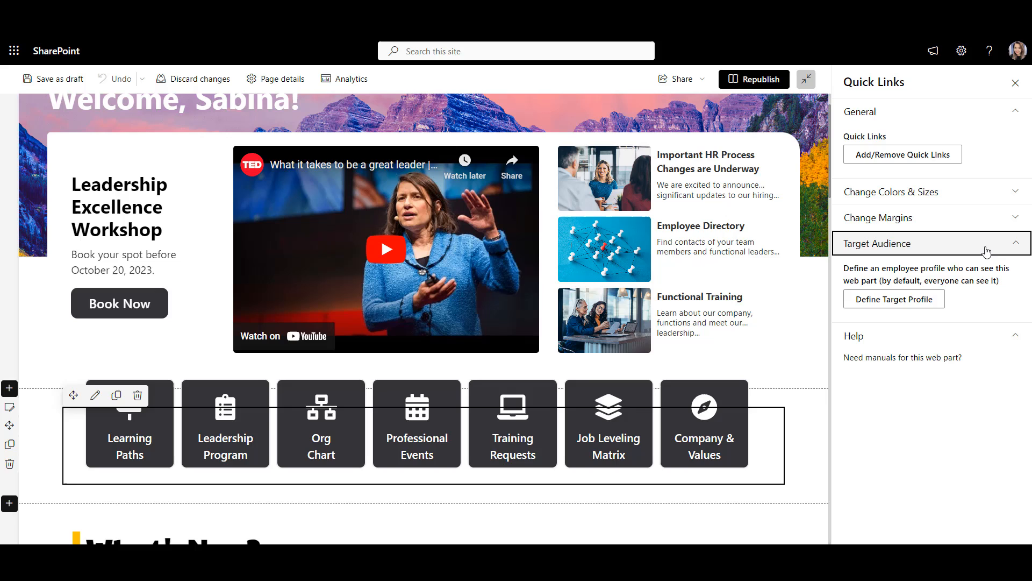
# - Review the Define Target Profile dialog and its available profile attributes
pyautogui.click(893, 298)
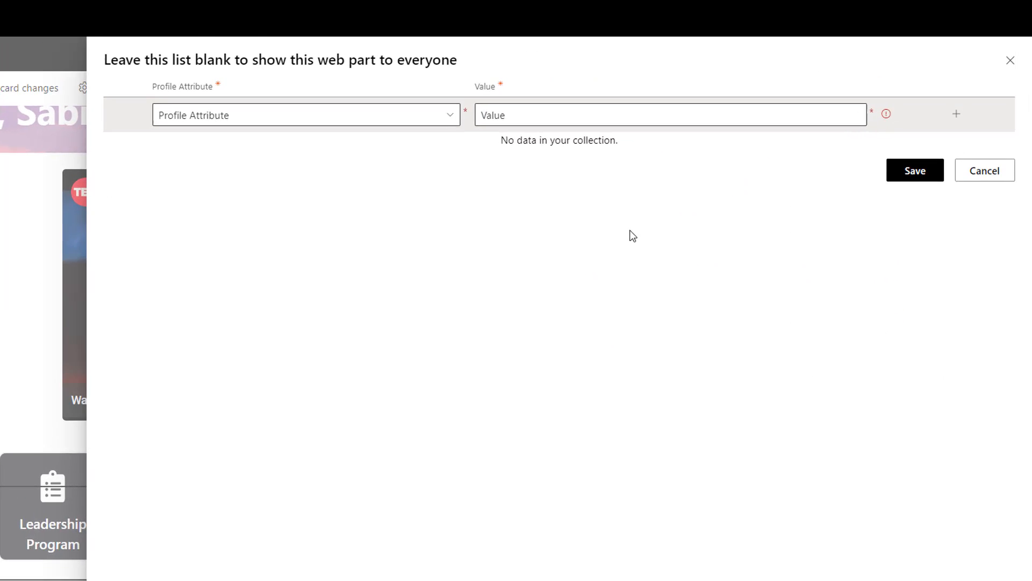
pyautogui.click(305, 115)
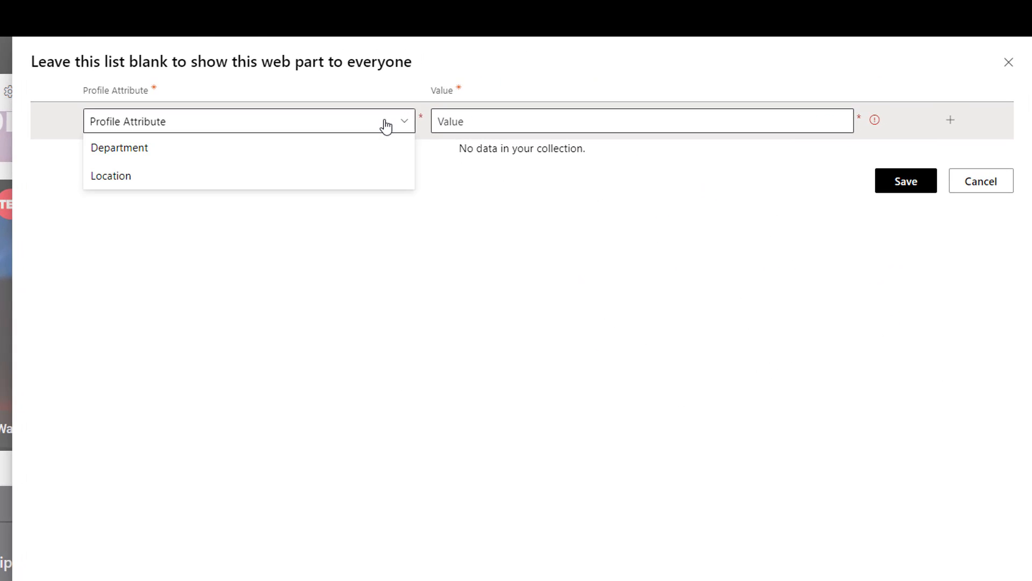
pyautogui.moveTo(751, 191)
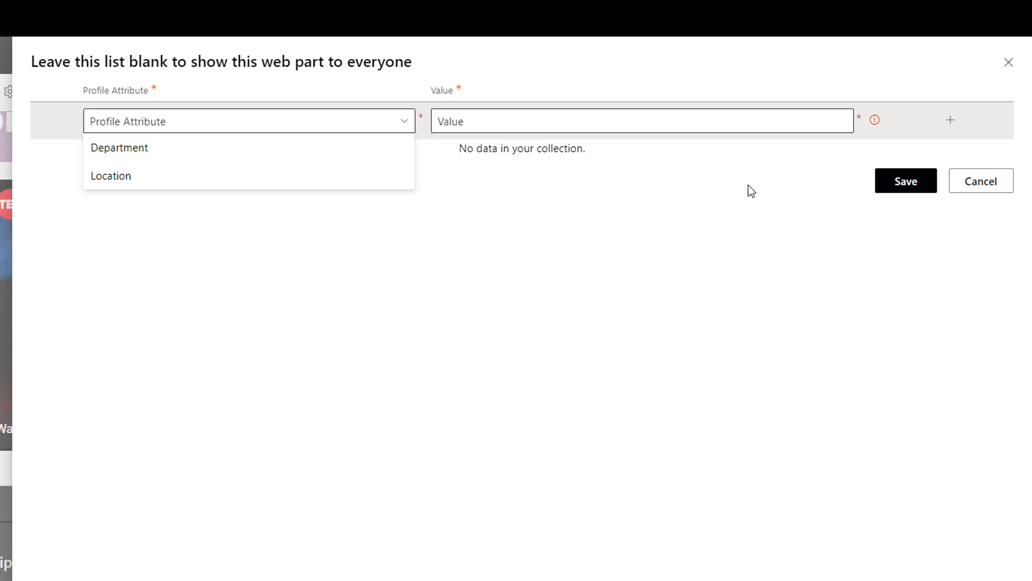
pyautogui.click(981, 181)
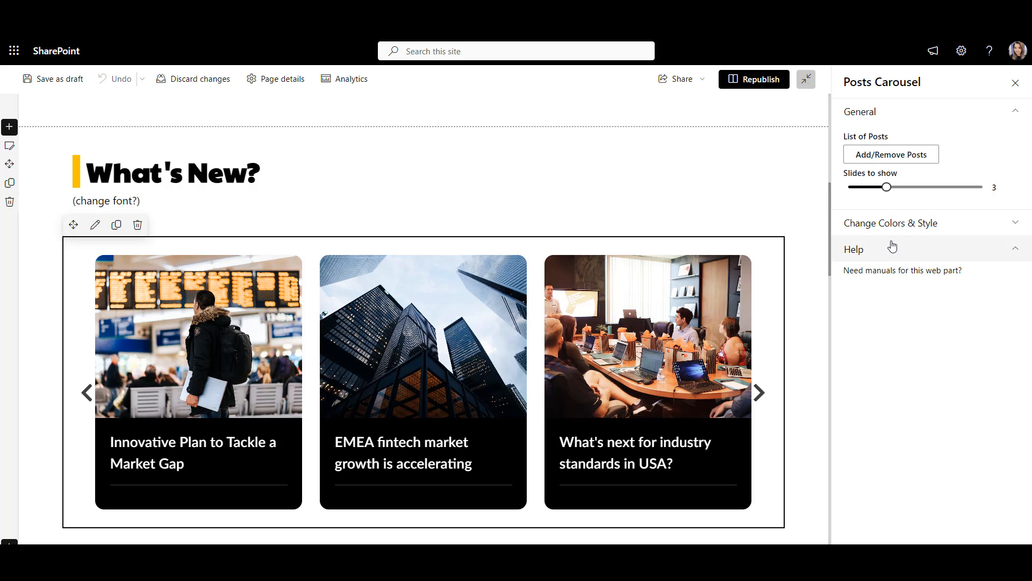
pyautogui.moveTo(890, 154)
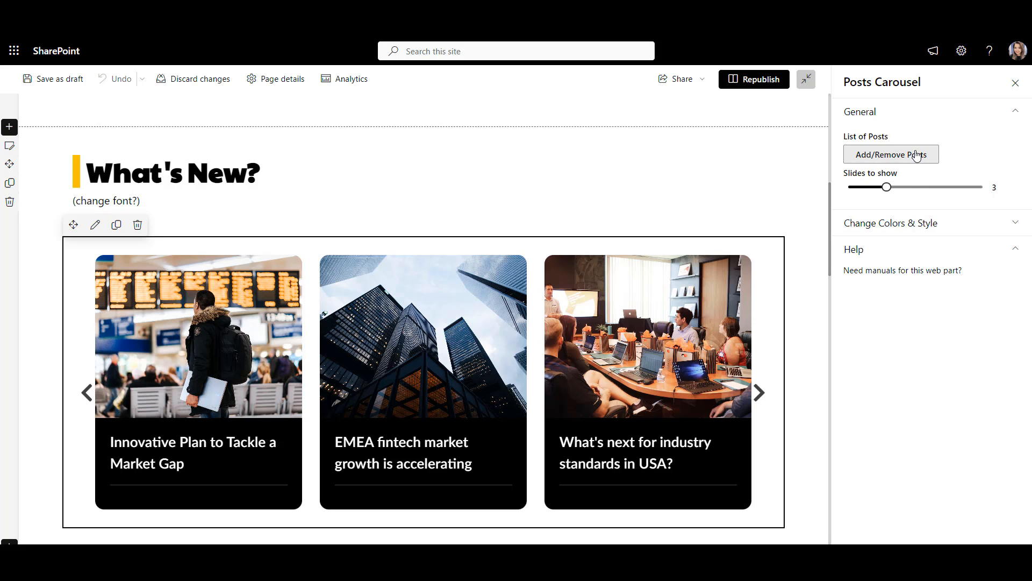
# - Review the carousel's List of Posts audience options and the Employee Relations folder's Manage access
pyautogui.click(890, 153)
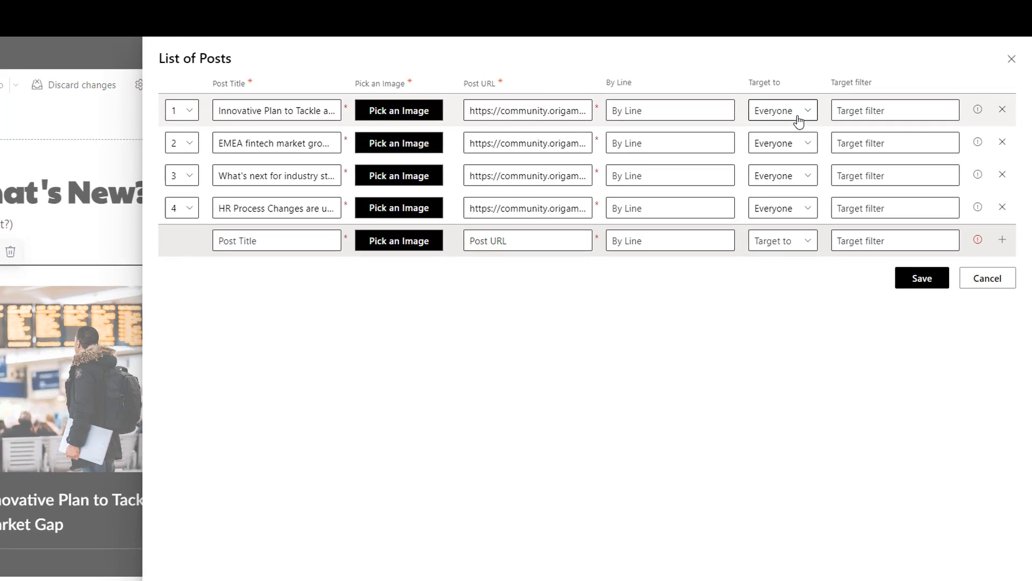
pyautogui.click(782, 109)
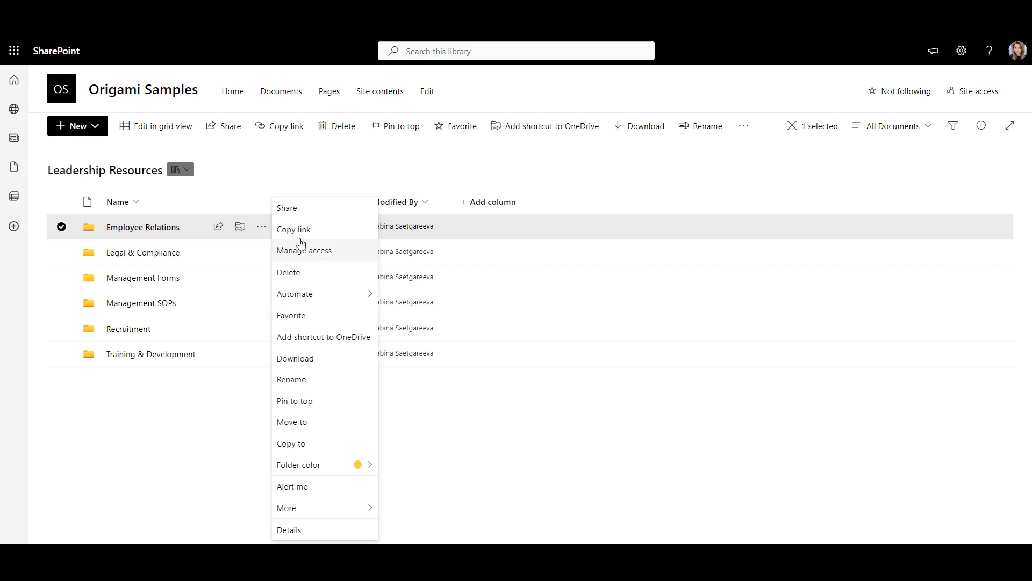
pyautogui.click(303, 250)
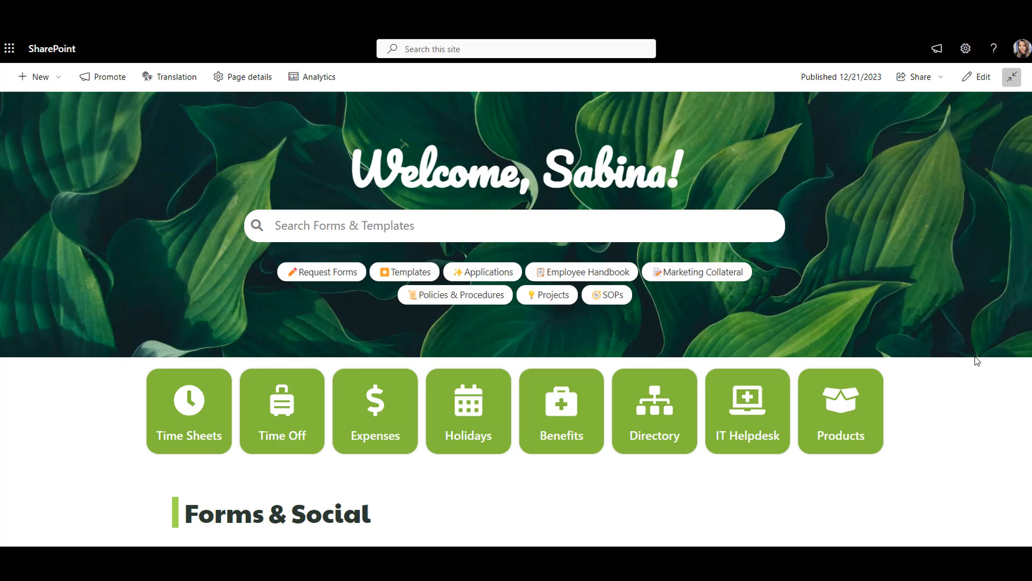
# - Scroll to the Events & Social feed and load more posts below the Christmas party and contest cards
pyautogui.scroll(-3)
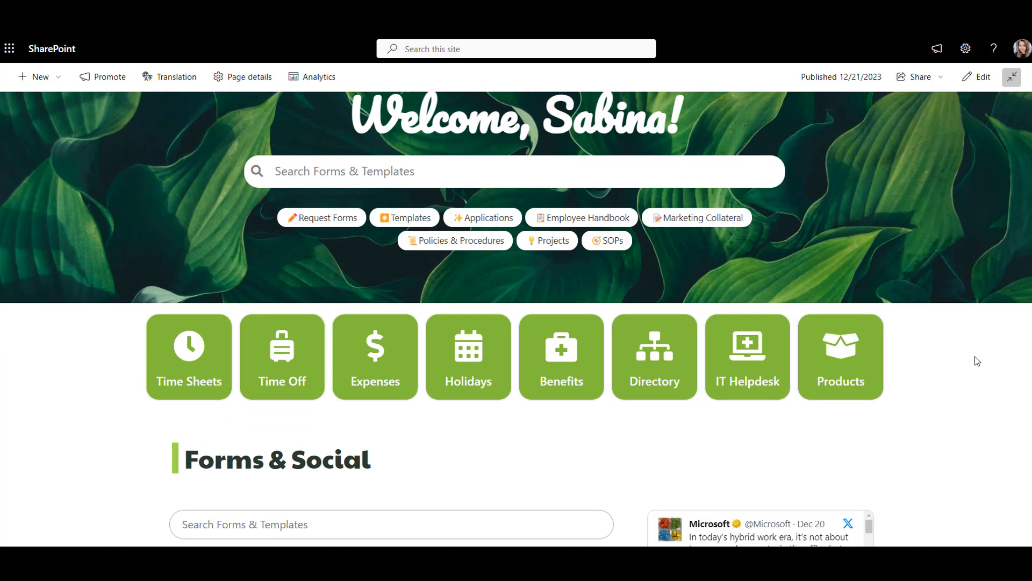
pyautogui.scroll(-3)
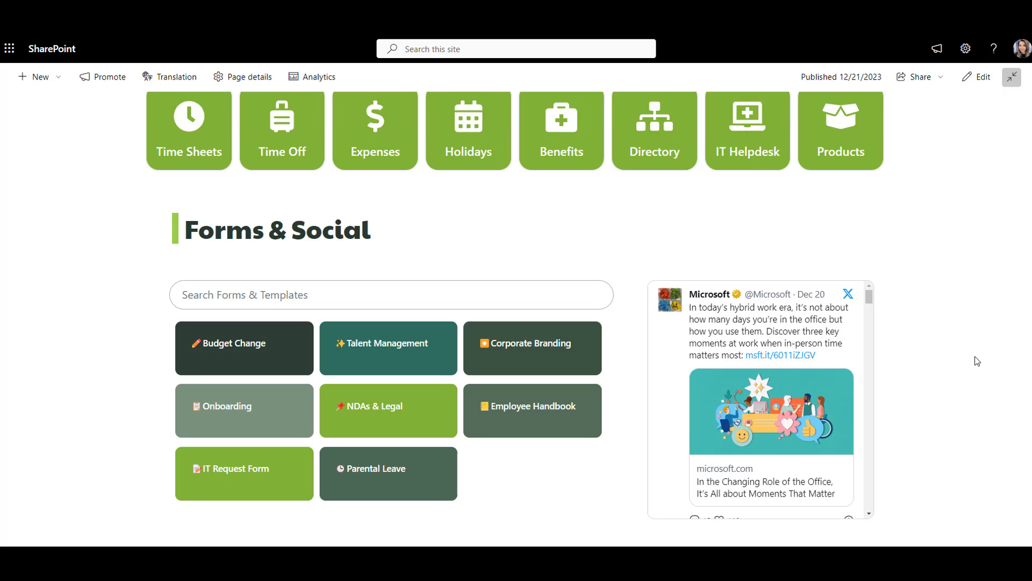
pyautogui.scroll(-3)
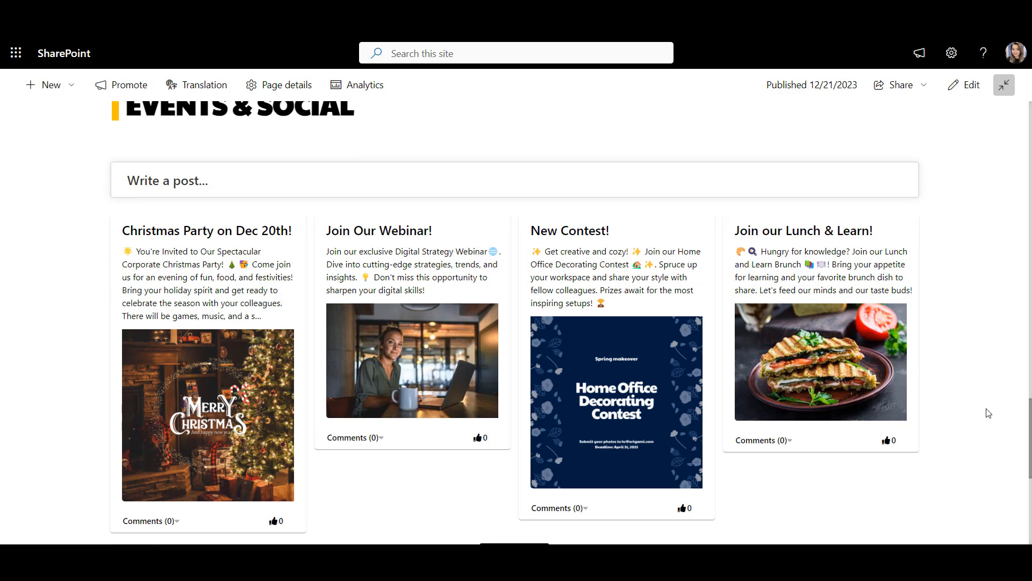
pyautogui.scroll(-3)
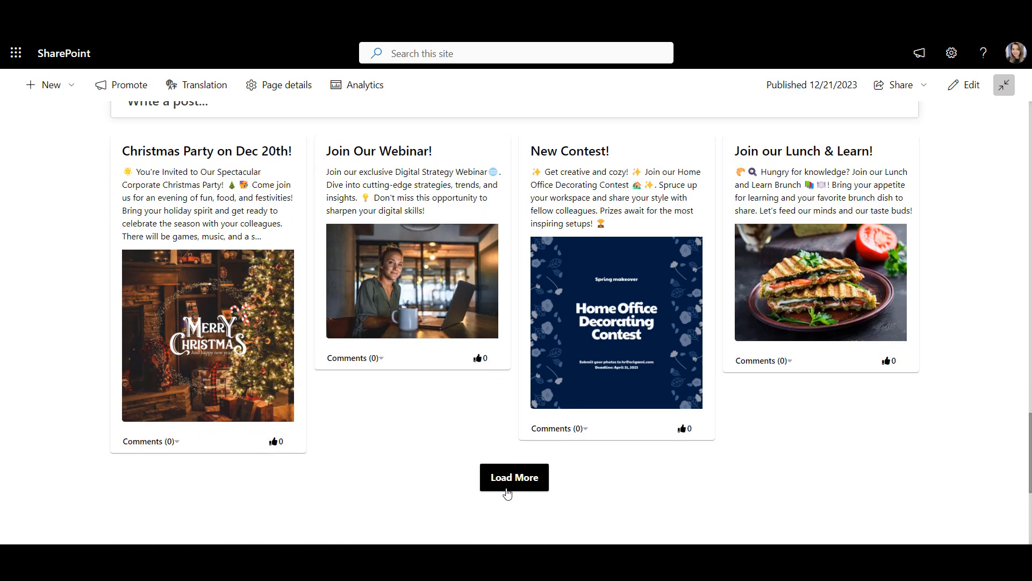
pyautogui.click(514, 476)
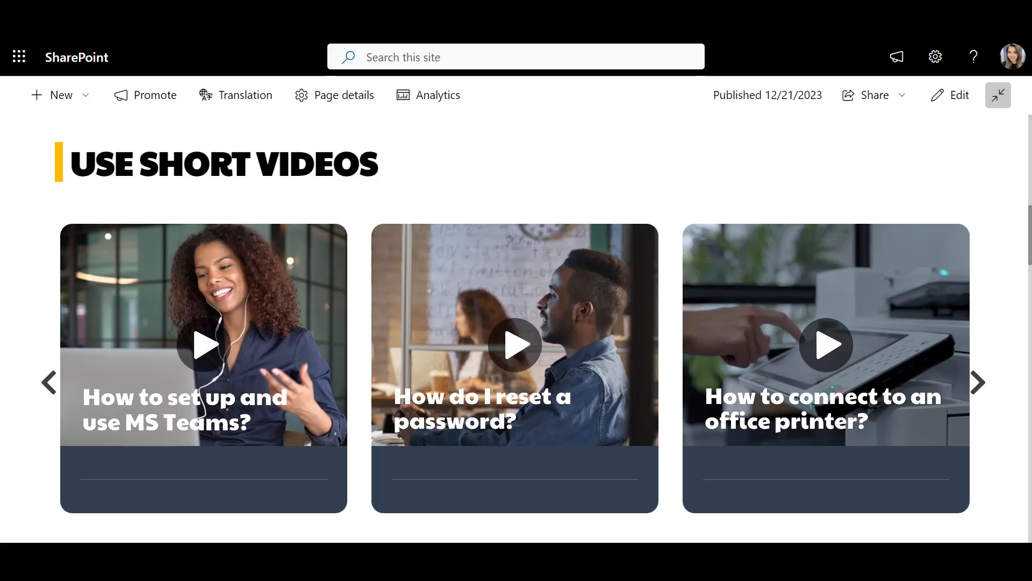
# - Step the Top Resources video carousel forward to the password, printer and expense report clips
pyautogui.click(978, 383)
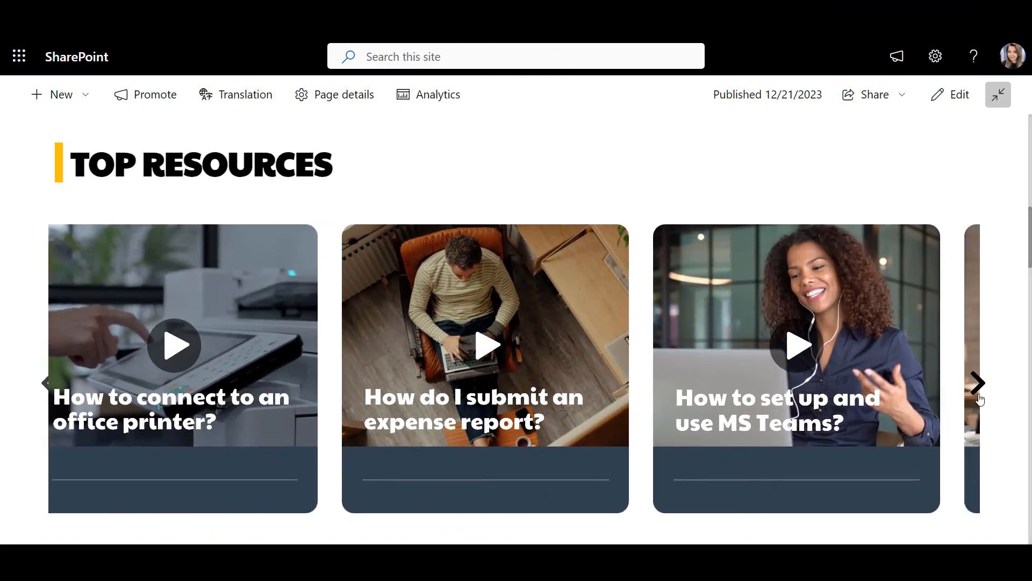
pyautogui.click(979, 383)
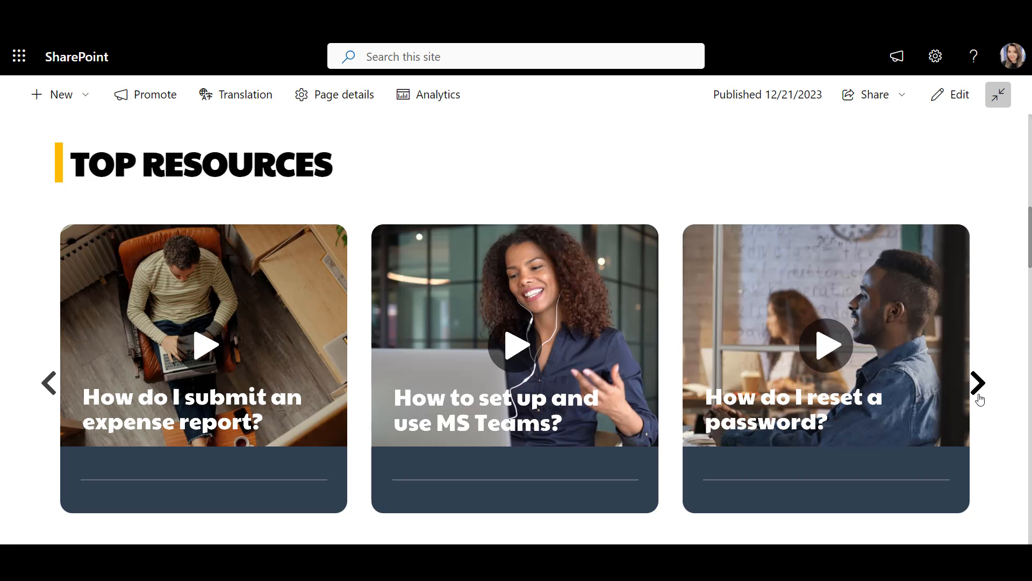
pyautogui.click(979, 383)
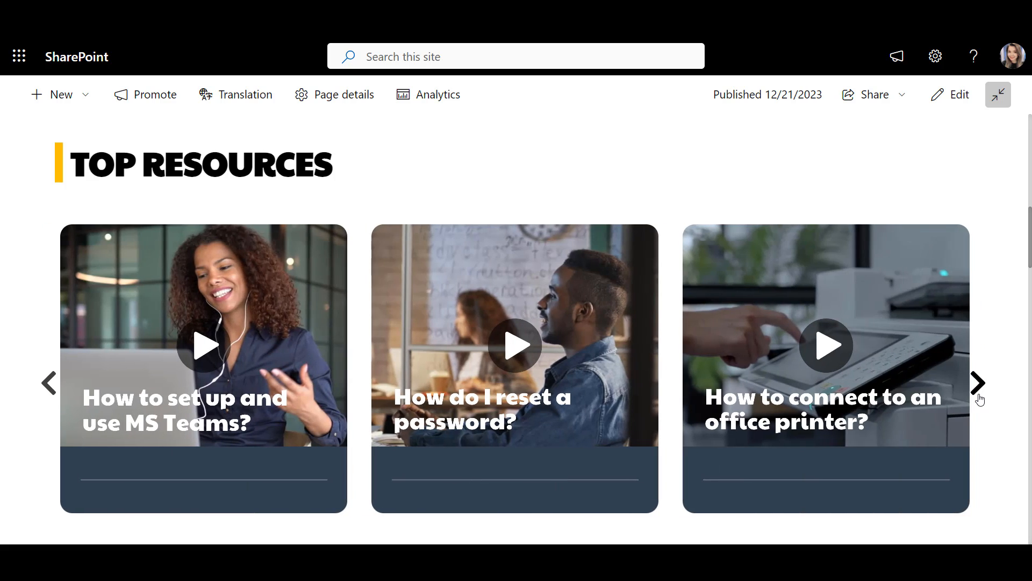
pyautogui.click(981, 383)
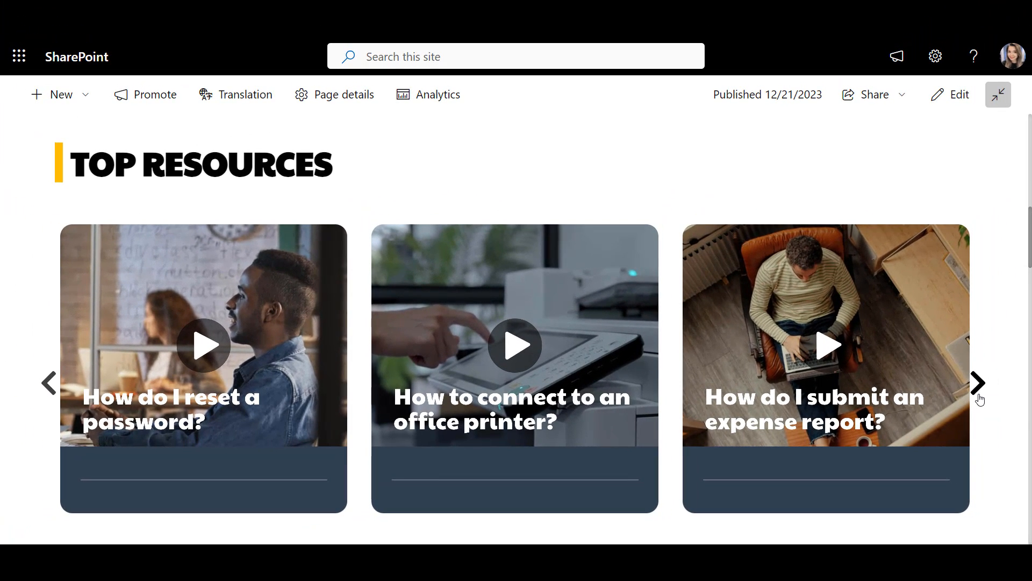
pyautogui.moveTo(1007, 339)
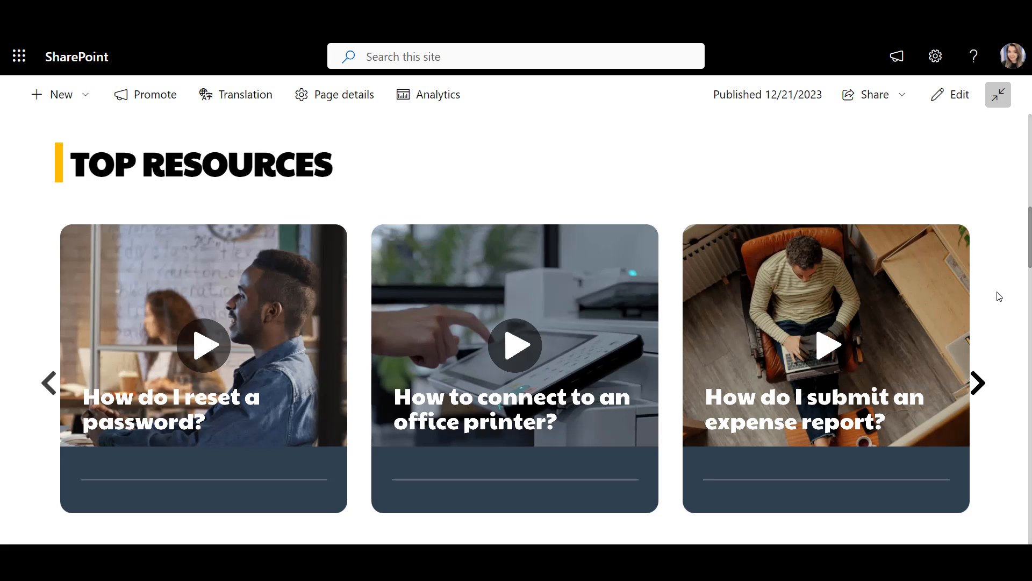
pyautogui.scroll(-3)
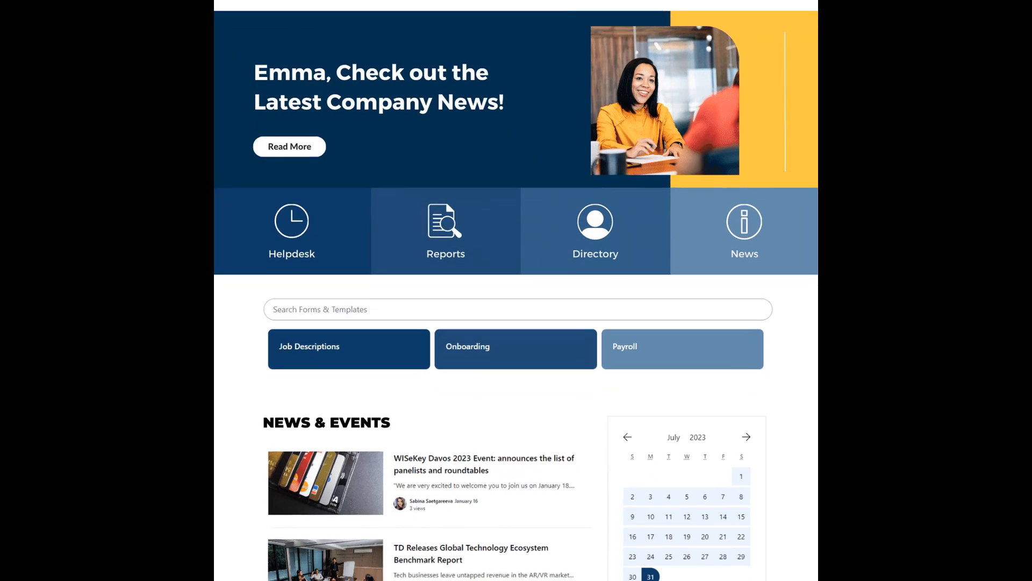
# - Scroll past News & Events to the quarterly growth metric tiles and Staff Directory cards
pyautogui.scroll(-3)
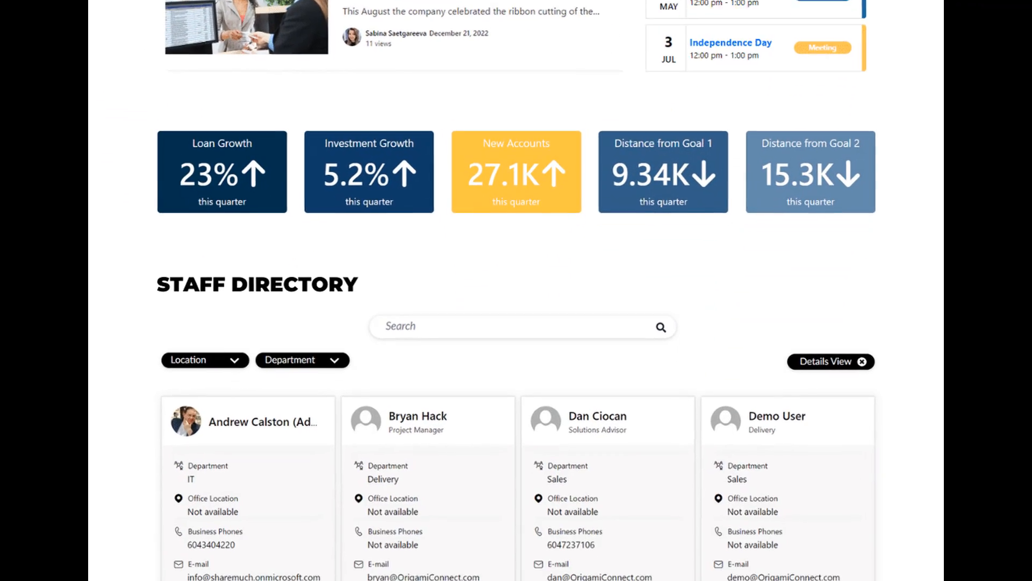
pyautogui.scroll(-3)
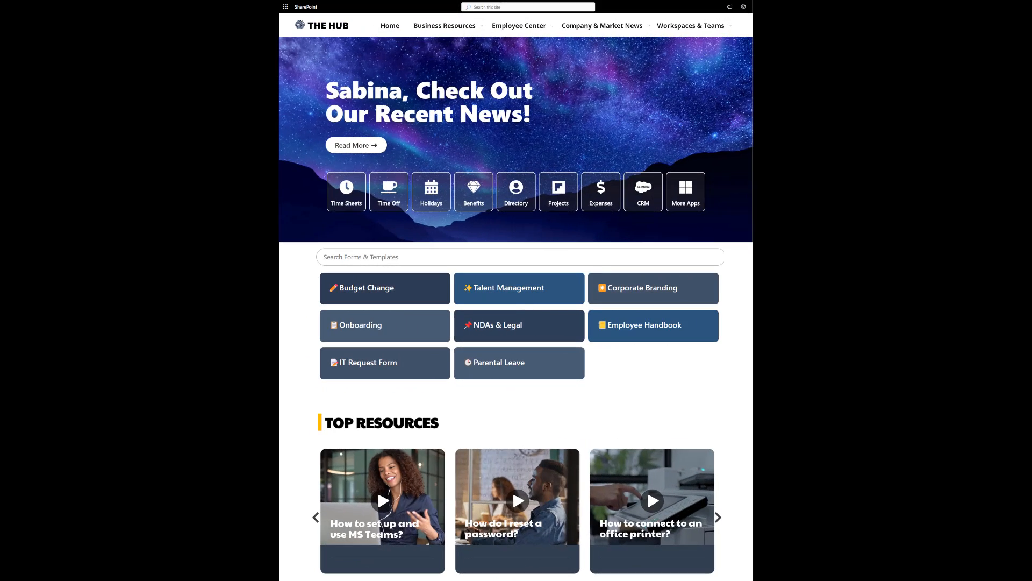
# - Browse the sample hub page down past employee spotlights to the Idea Submission Board and Suggestion Box
pyautogui.scroll(-3)
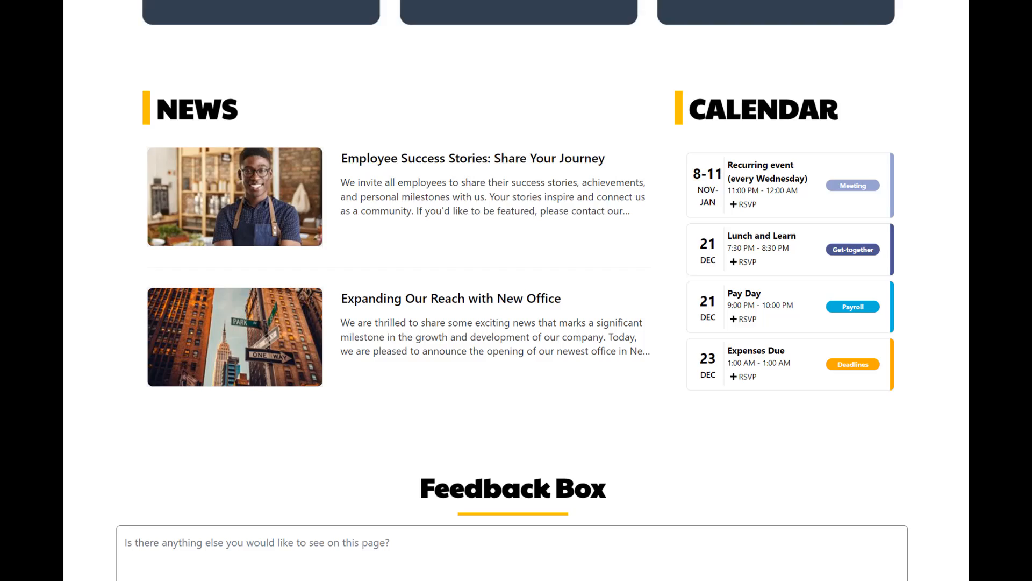
pyautogui.scroll(-3)
pyautogui.write('fee')
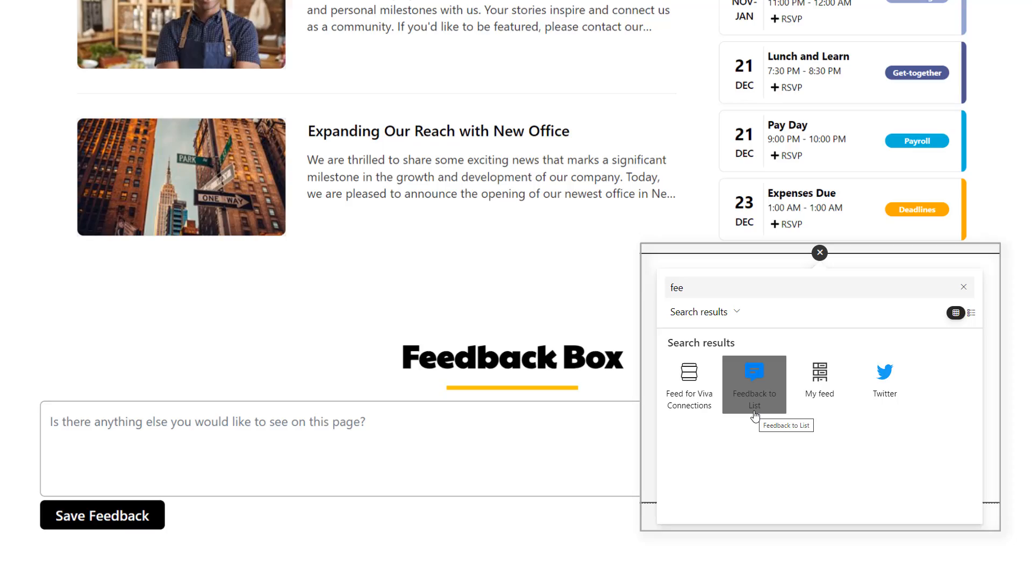
pyautogui.click(820, 252)
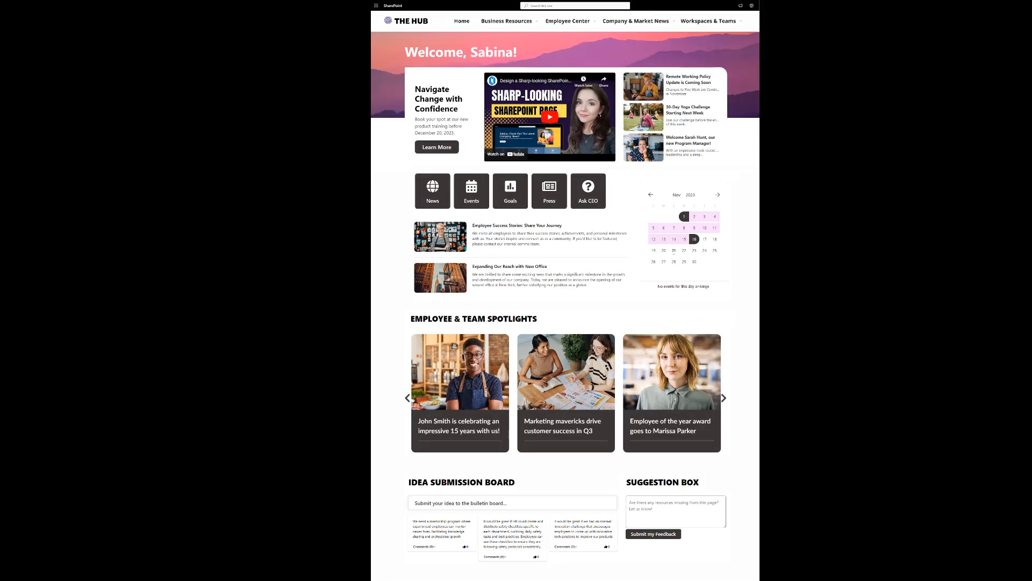
pyautogui.scroll(-3)
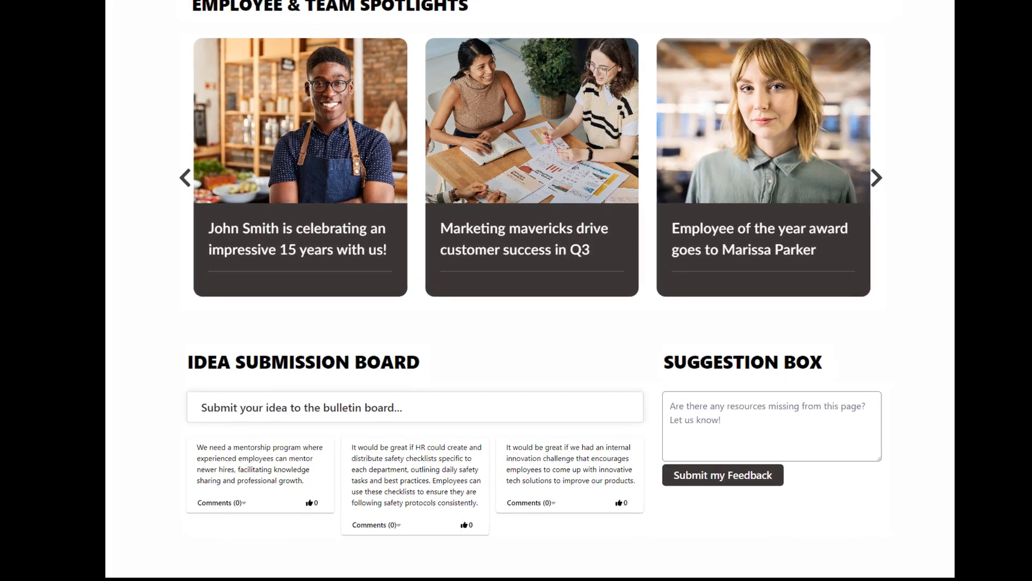
pyautogui.scroll(-3)
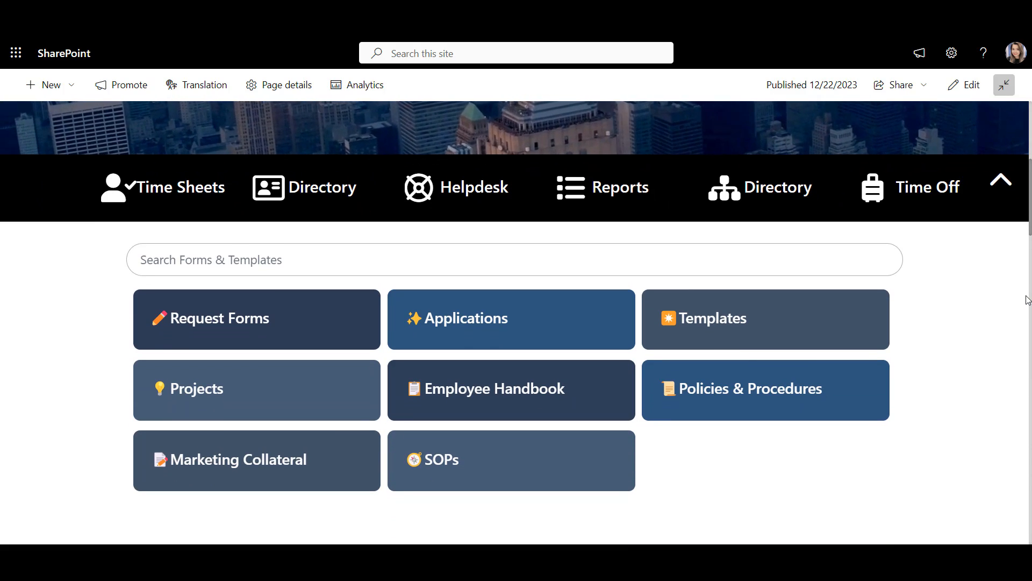
# - Browse down the resources and onboarding sample pages with the roadmap
pyautogui.scroll(-3)
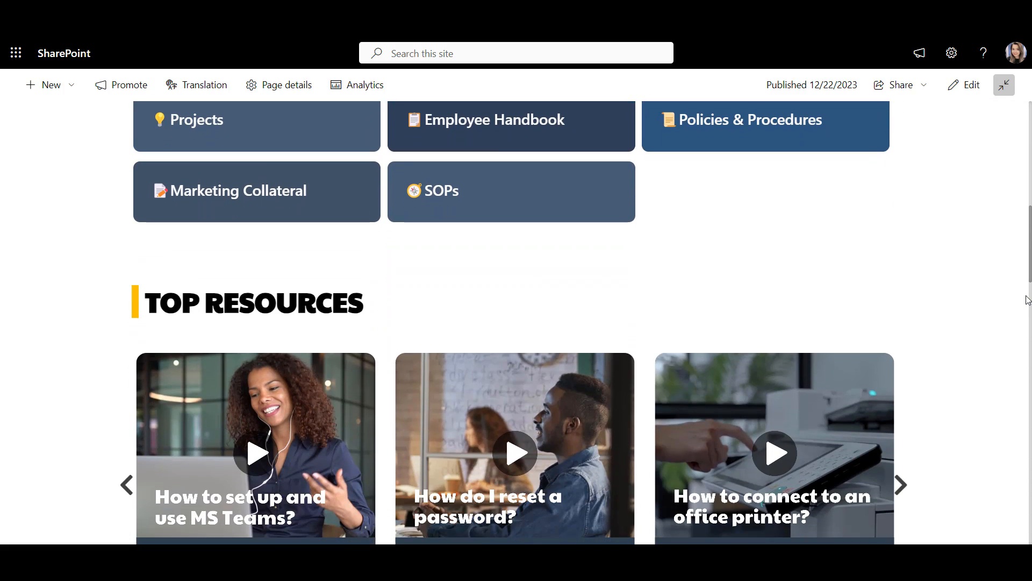
pyautogui.scroll(-3)
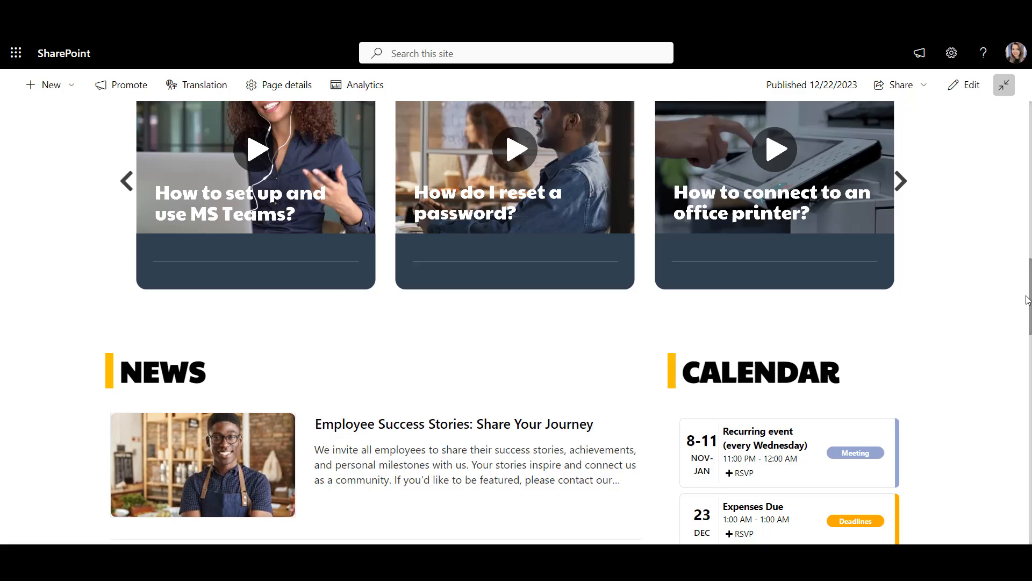
pyautogui.scroll(-3)
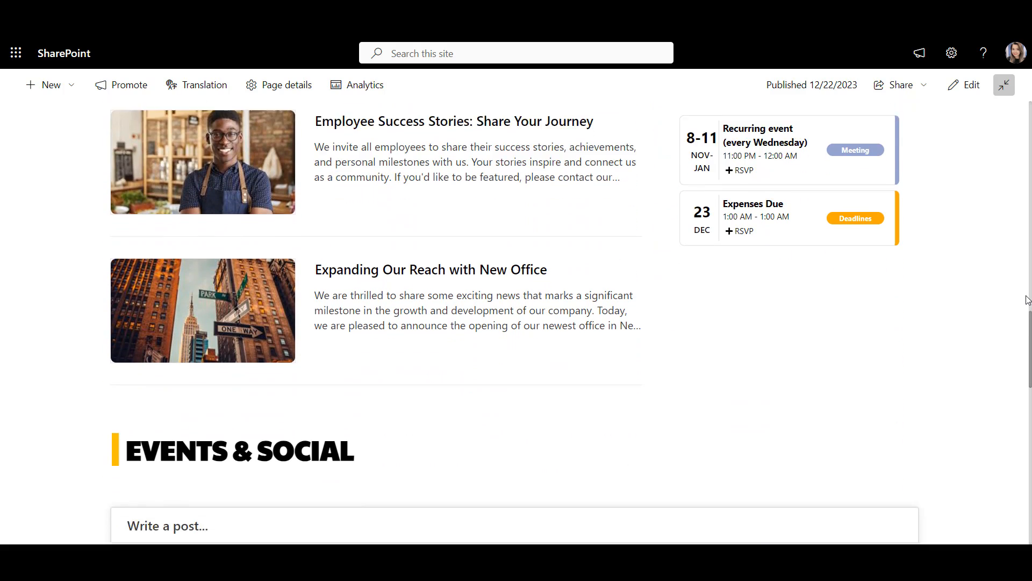
pyautogui.scroll(-3)
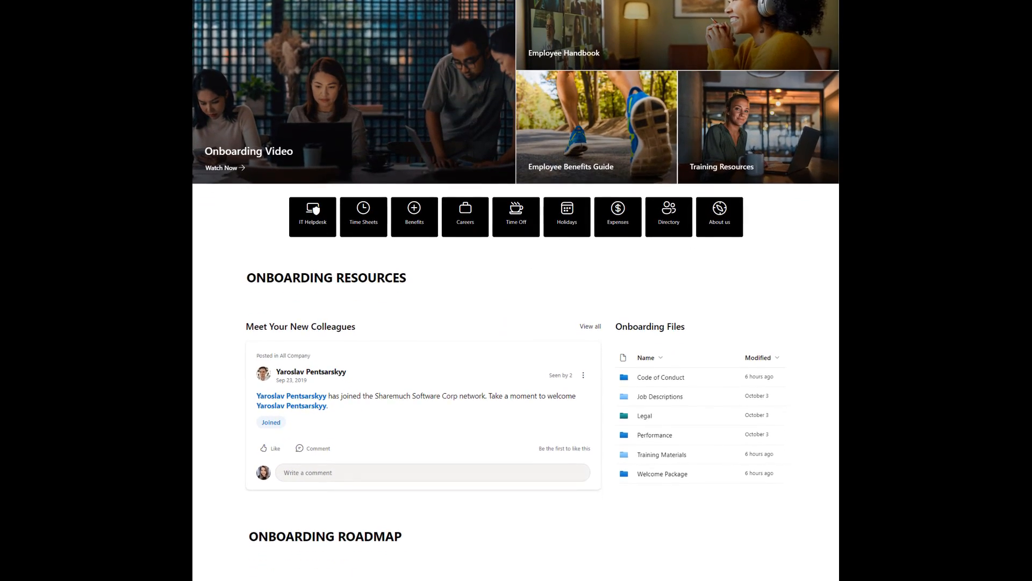
# - Browse the green-themed hub page down through quick links, Documents categories and the Calendar
pyautogui.scroll(-3)
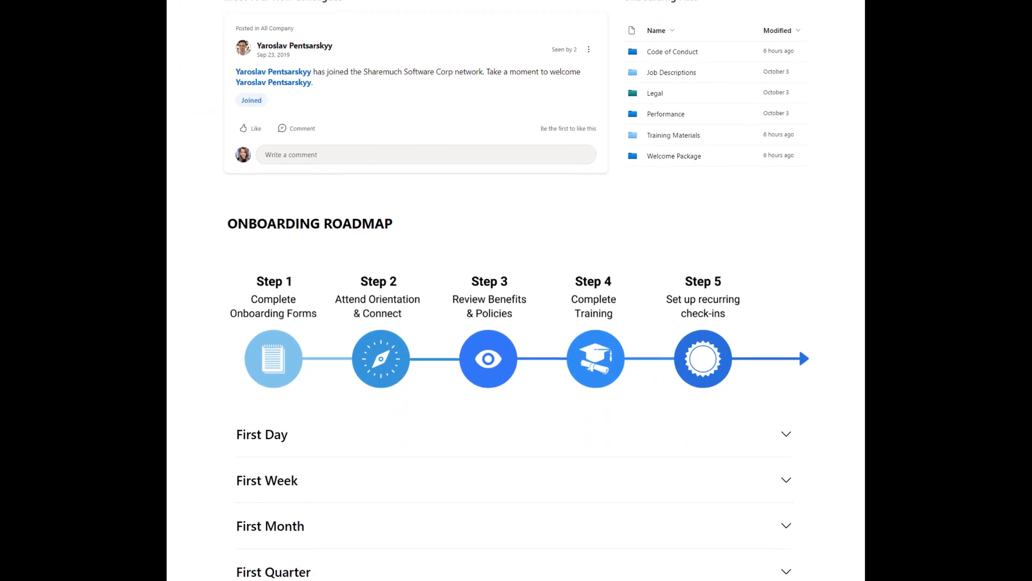
pyautogui.scroll(-3)
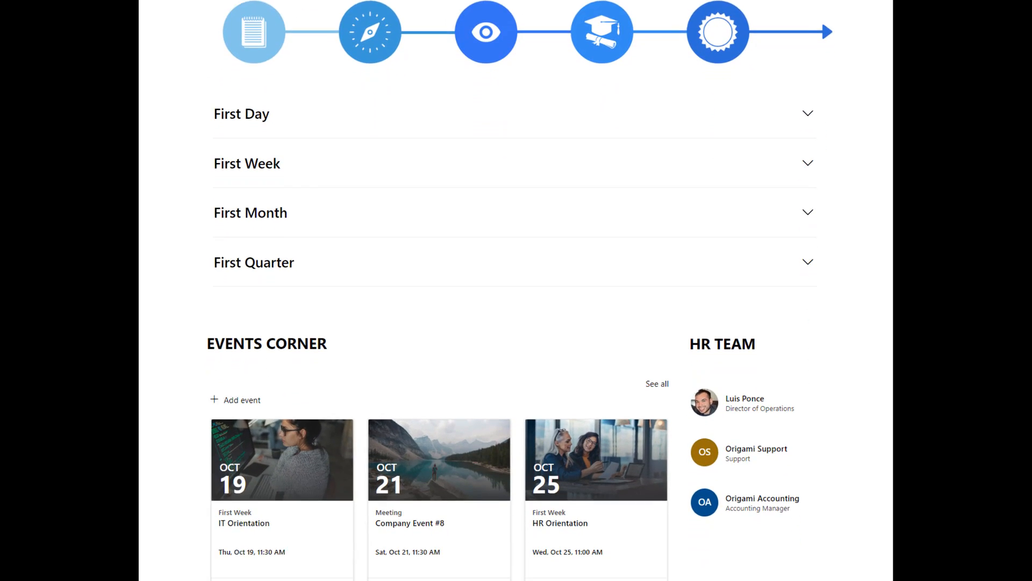
pyautogui.scroll(-3)
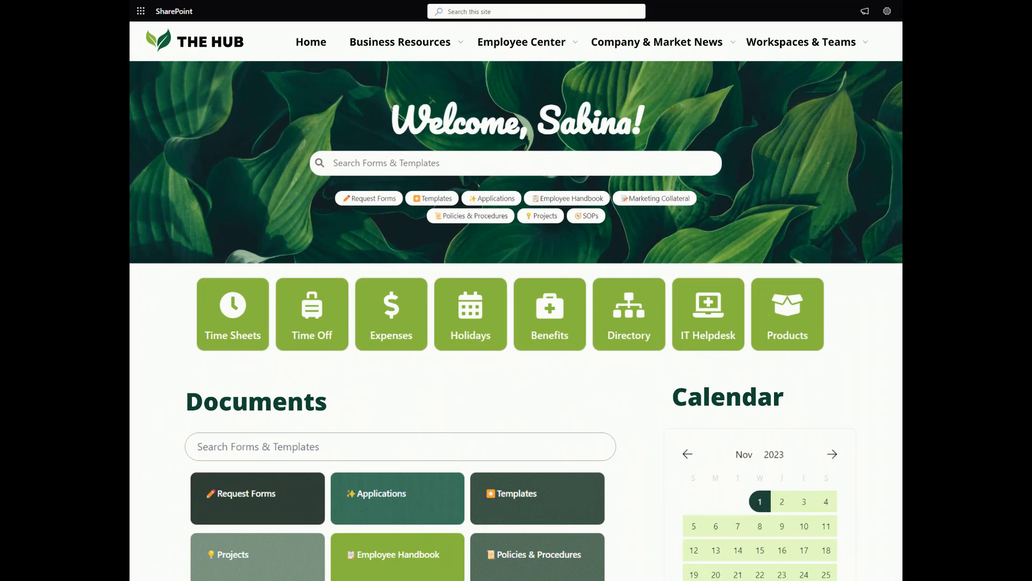
pyautogui.scroll(-3)
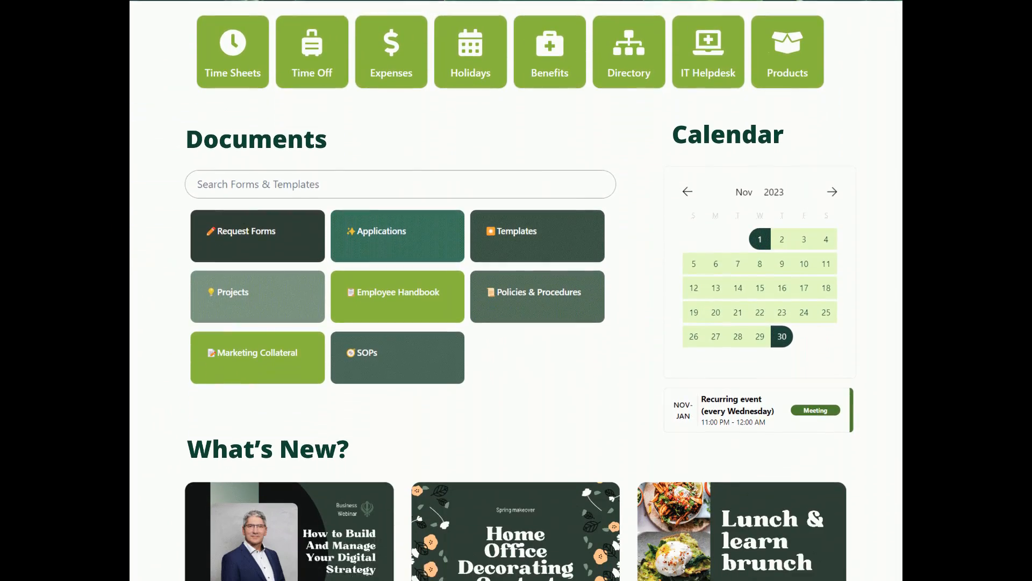
pyautogui.scroll(-3)
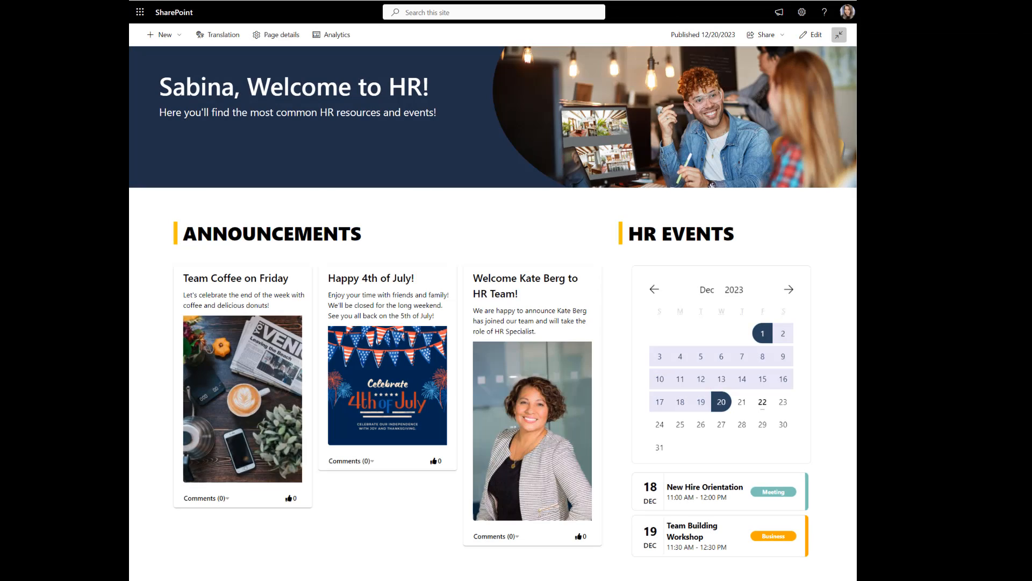
# - In the Site Pages library, reach the benefits sample page's file actions for Copy to
pyautogui.scroll(-3)
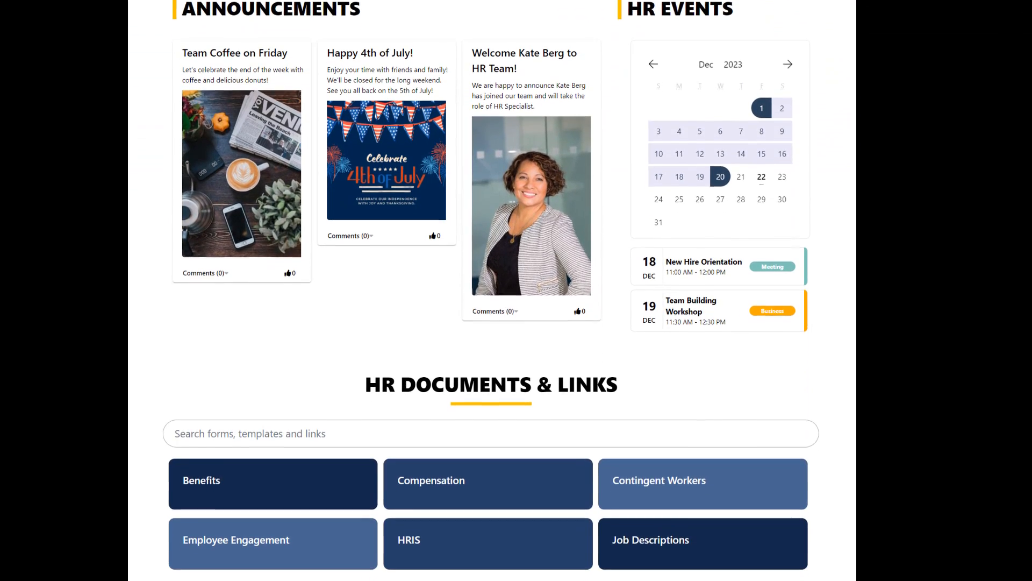
pyautogui.scroll(-3)
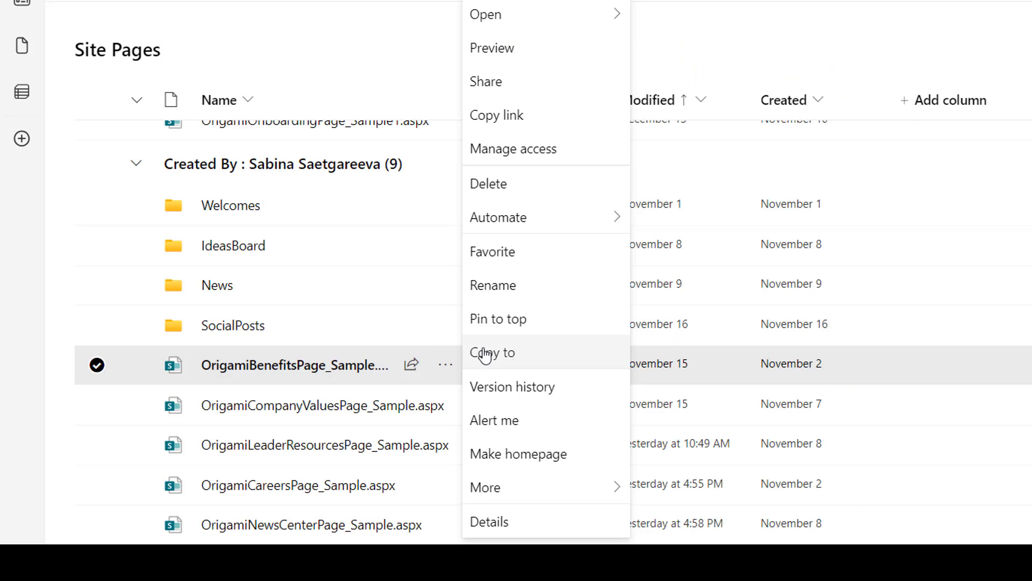
pyautogui.click(492, 353)
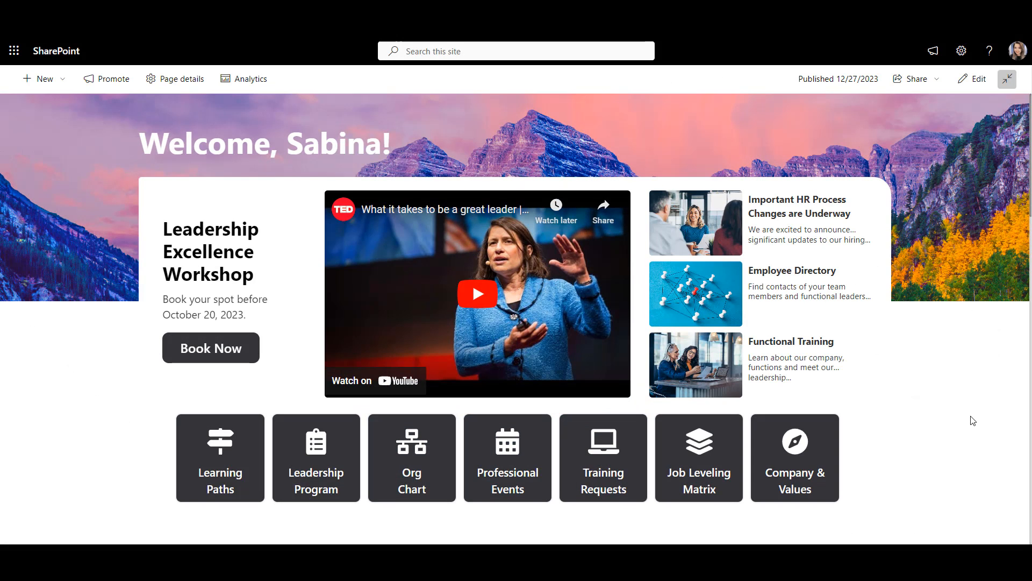
# - Browse the leadership page down past News & Events to the Employee Directory contact cards
pyautogui.scroll(-3)
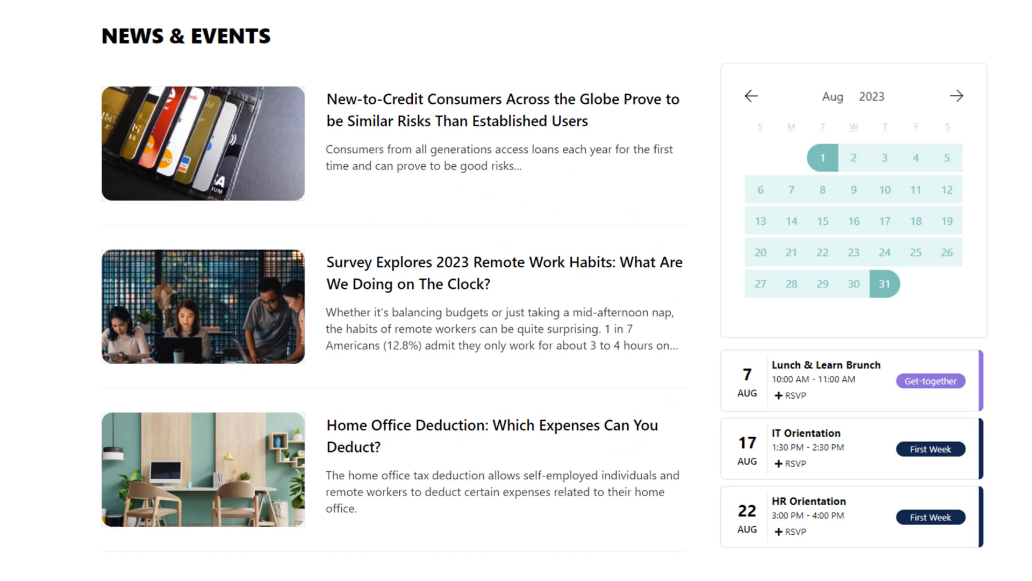
pyautogui.scroll(-3)
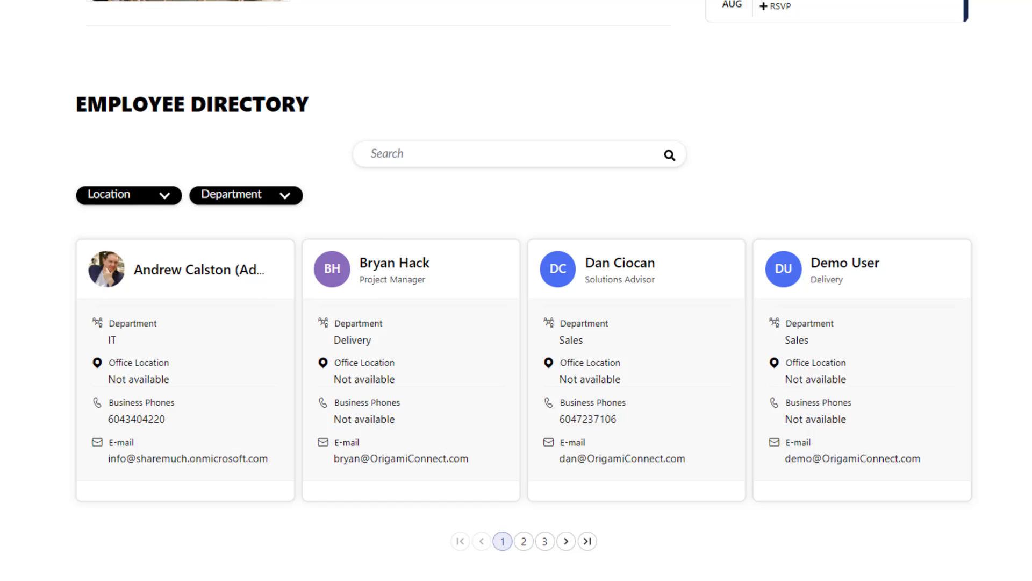